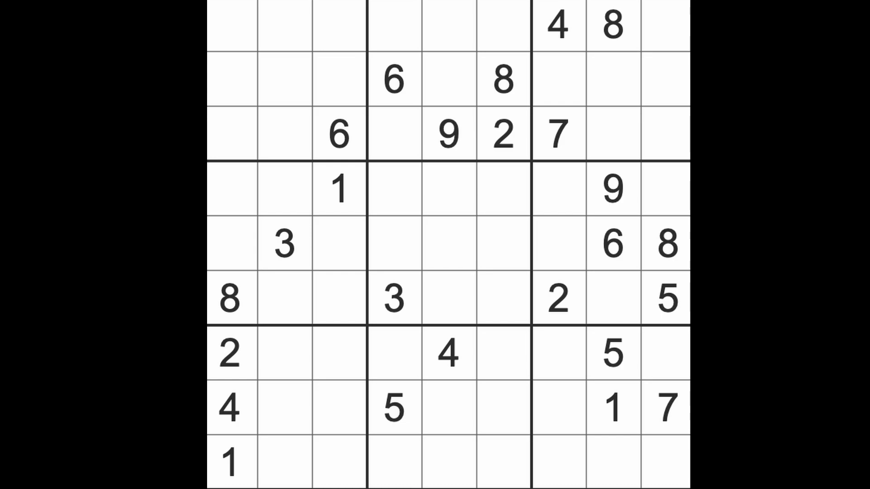
- Fill the top-right box's empty cells with 6, 5, 2, 9, 3 and 1
left_click(338, 133)
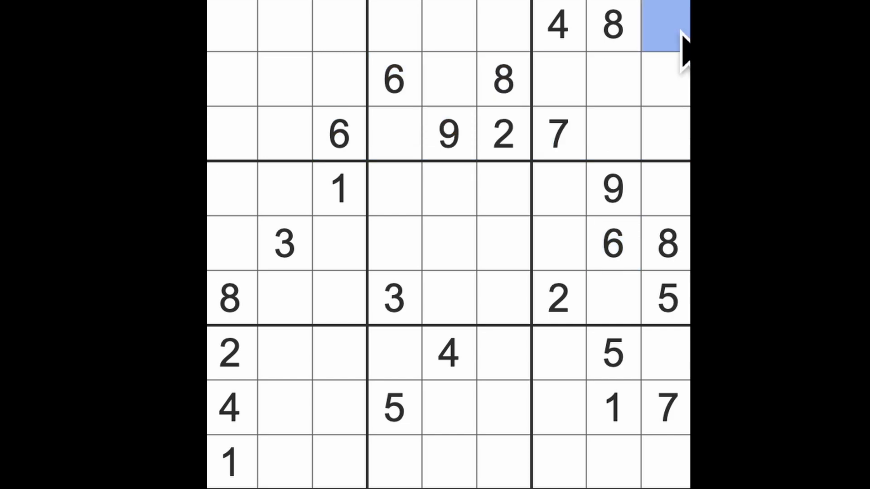
type("6")
left_click(614, 79)
type("2")
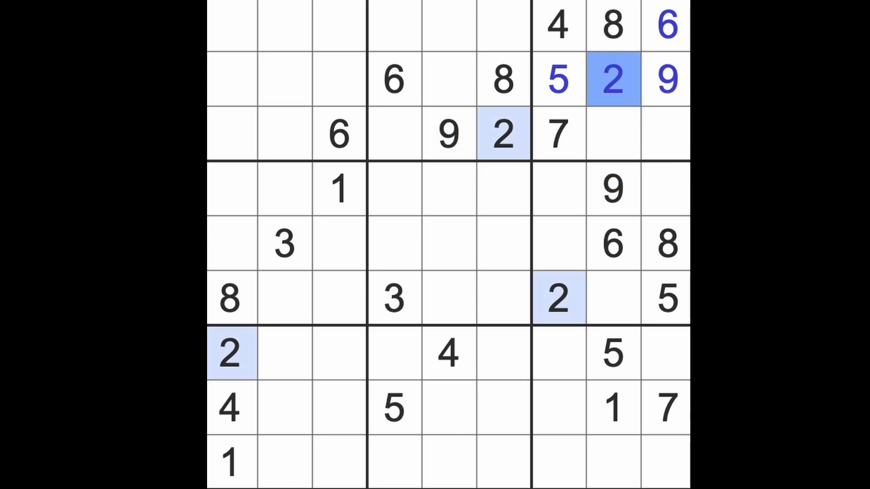
mouse_move(633, 433)
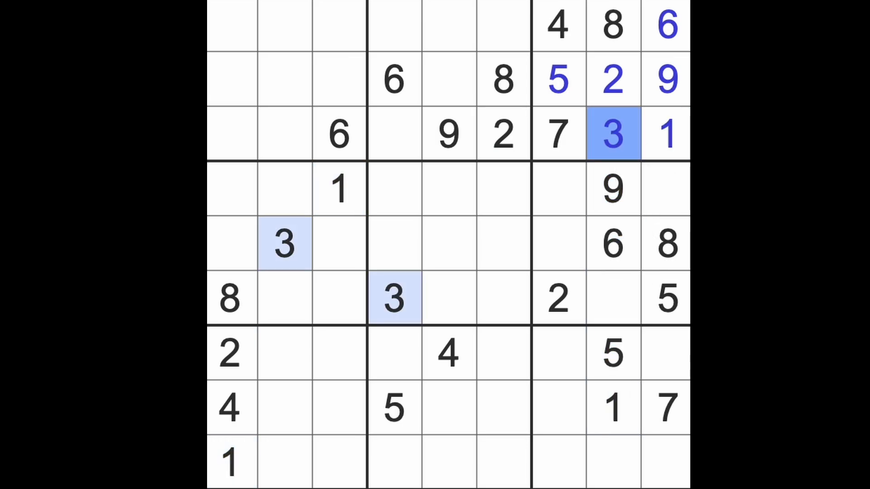
left_click(338, 135)
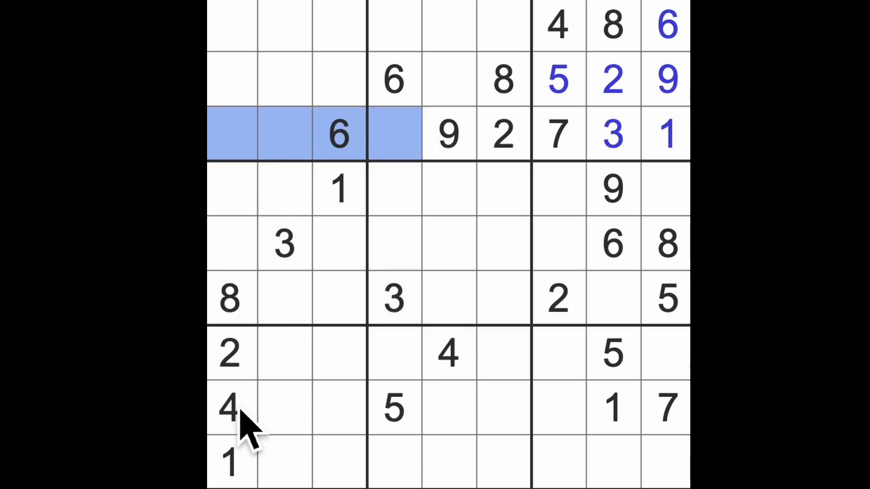
- Enter 5 at row 3 column 1 and 1 at row 5 column 7
left_click(231, 133)
type("5")
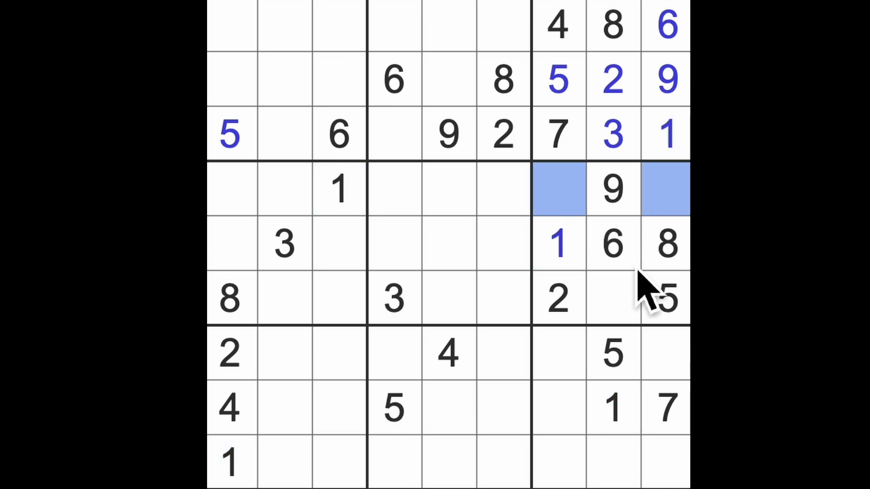
- Complete the right-middle box with 3, 7, 4 and add 3, 4, 2 to the bottom-right box
left_click(556, 25)
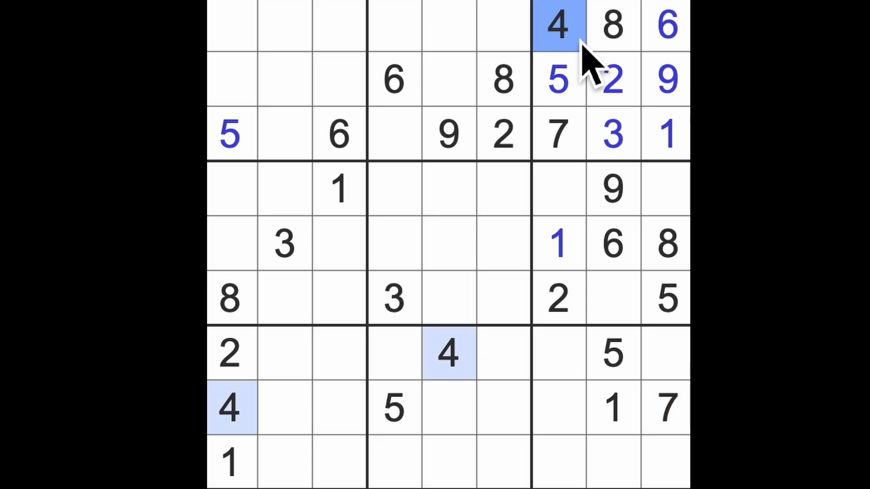
left_click(557, 189)
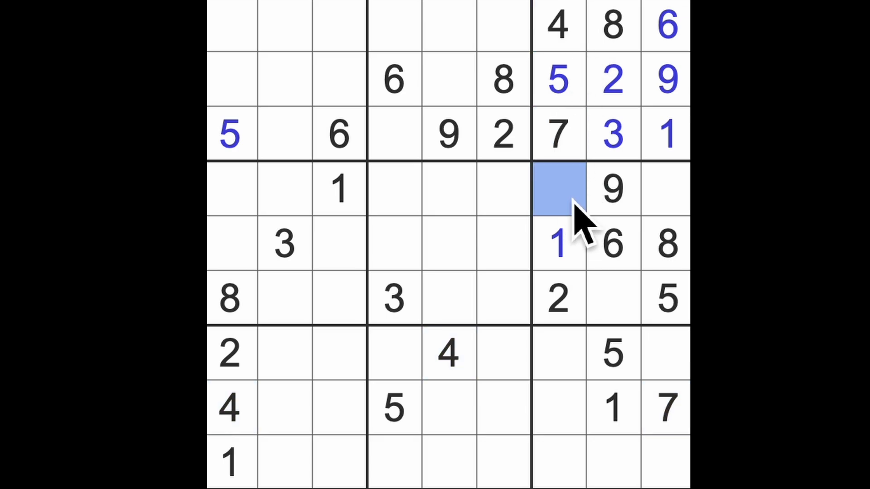
type("3")
left_click(613, 298)
type("7")
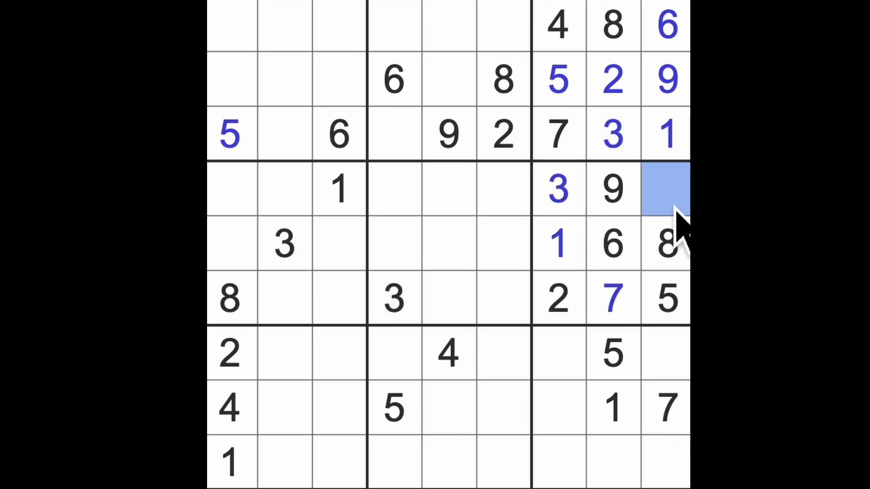
type("4")
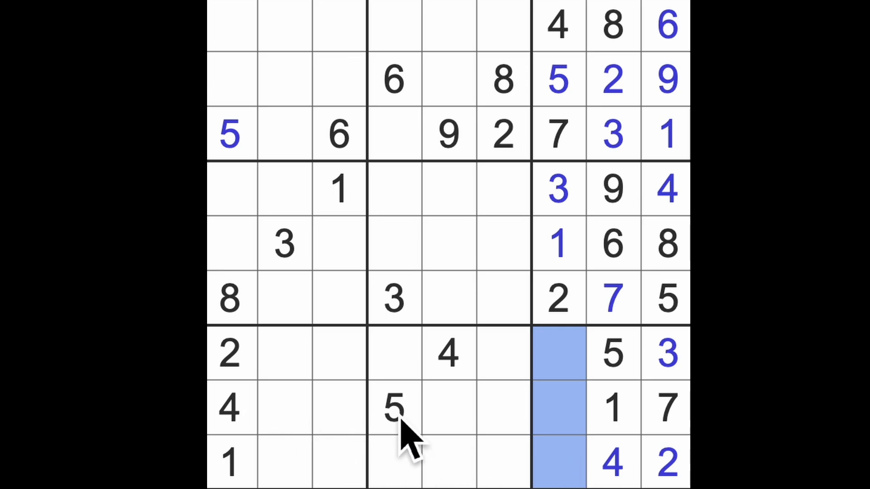
mouse_move(382, 455)
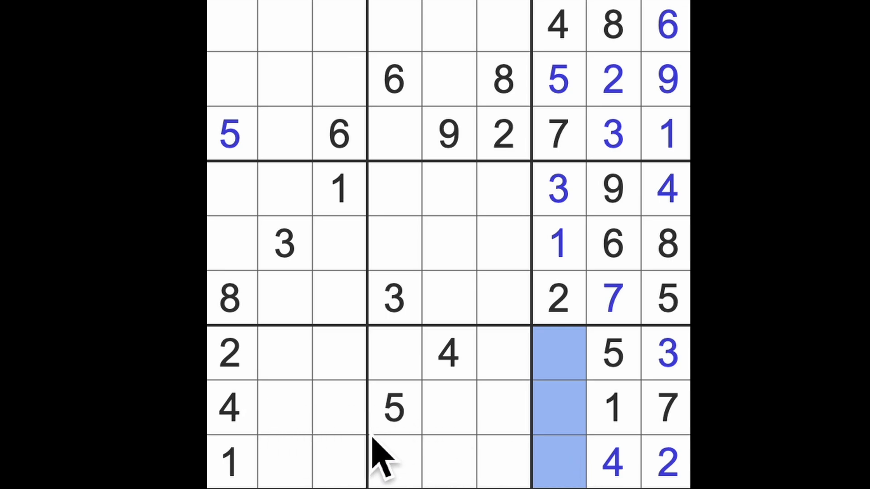
mouse_move(382, 460)
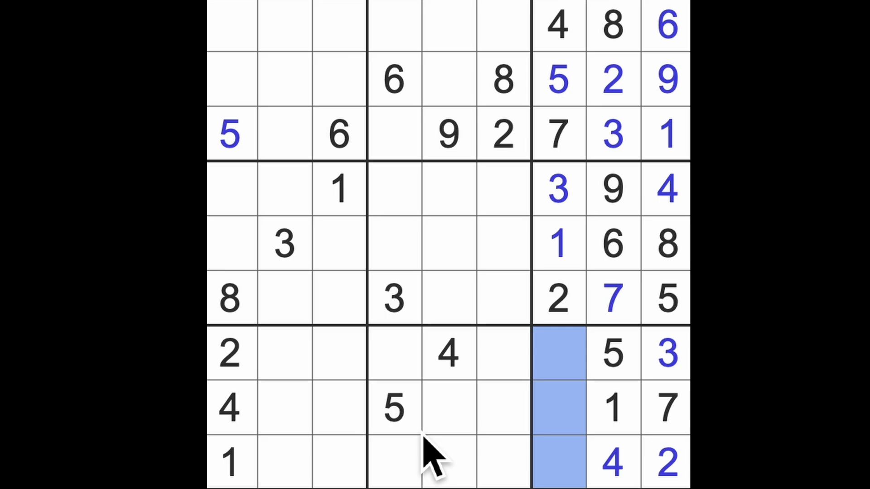
mouse_move(441, 450)
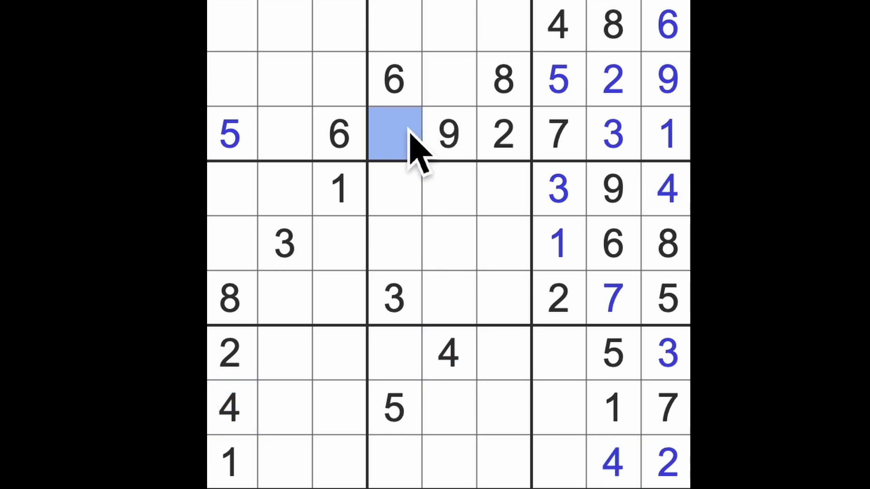
- Complete row three with 4 and 8, then start row four with a 6
type("4")
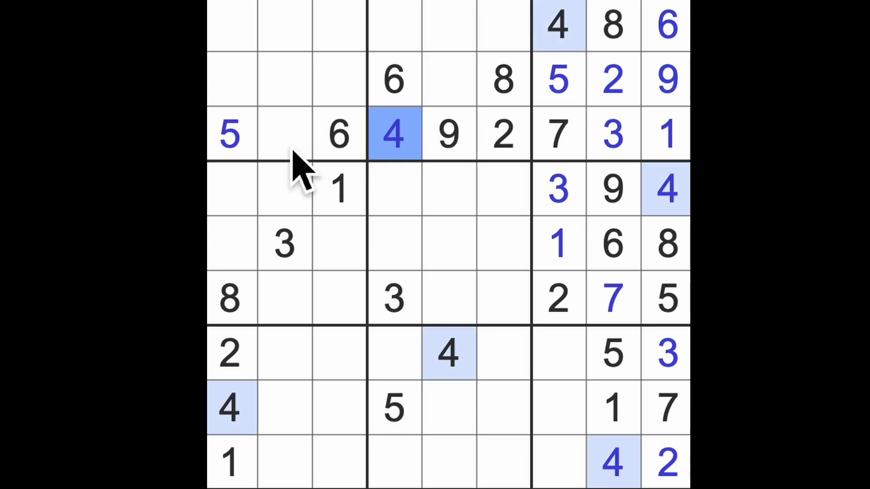
left_click(284, 134)
type("8")
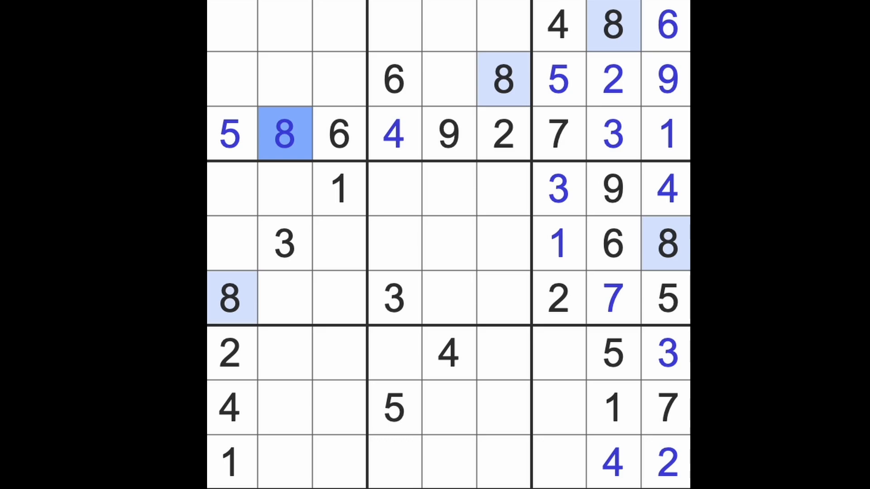
left_click(339, 134)
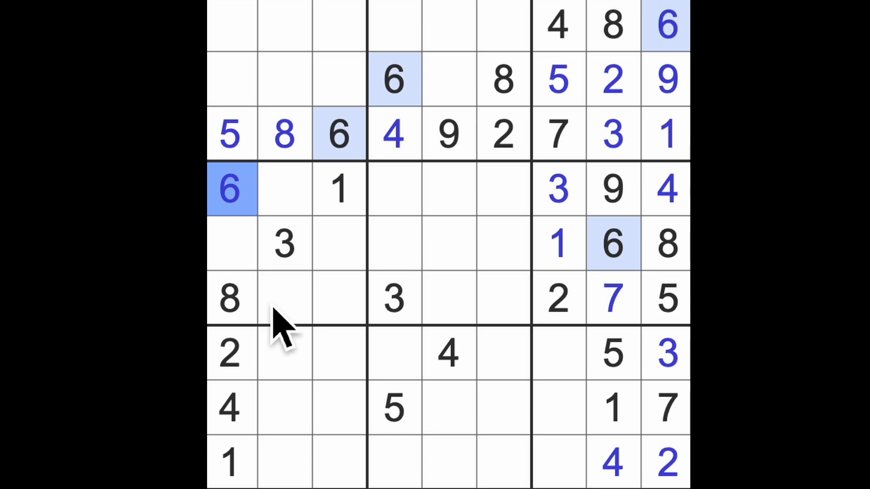
mouse_move(297, 325)
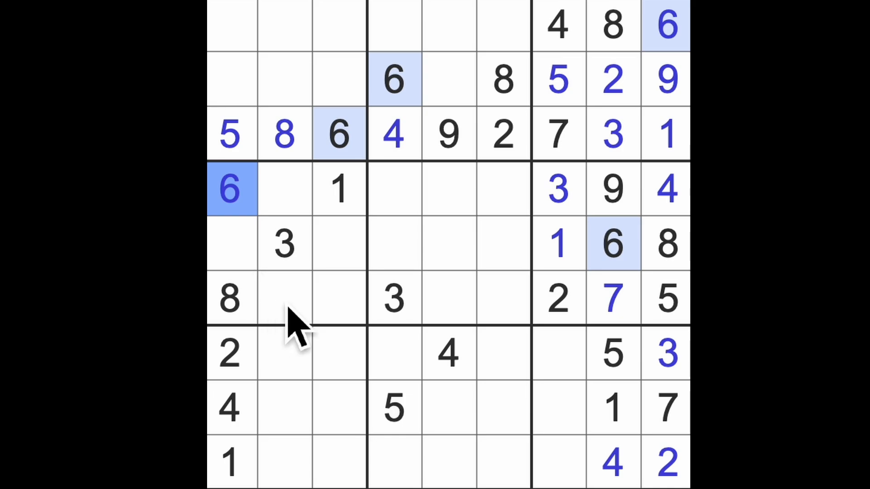
mouse_move(671, 327)
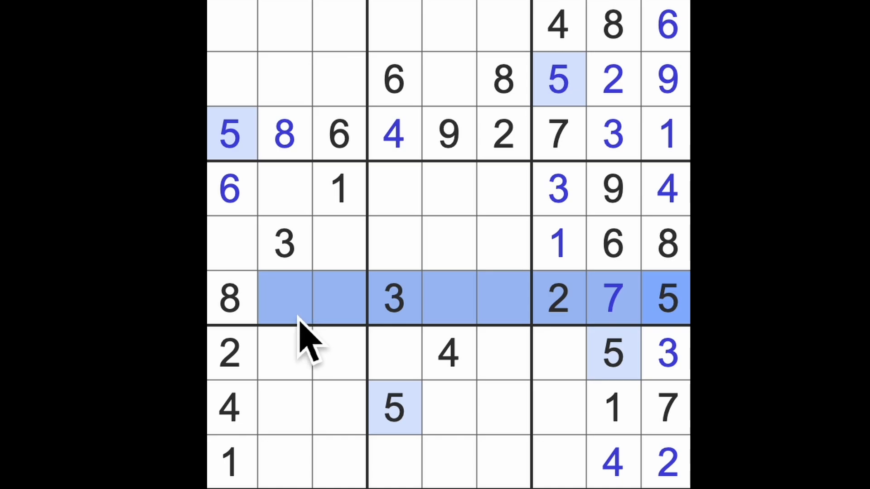
mouse_move(244, 272)
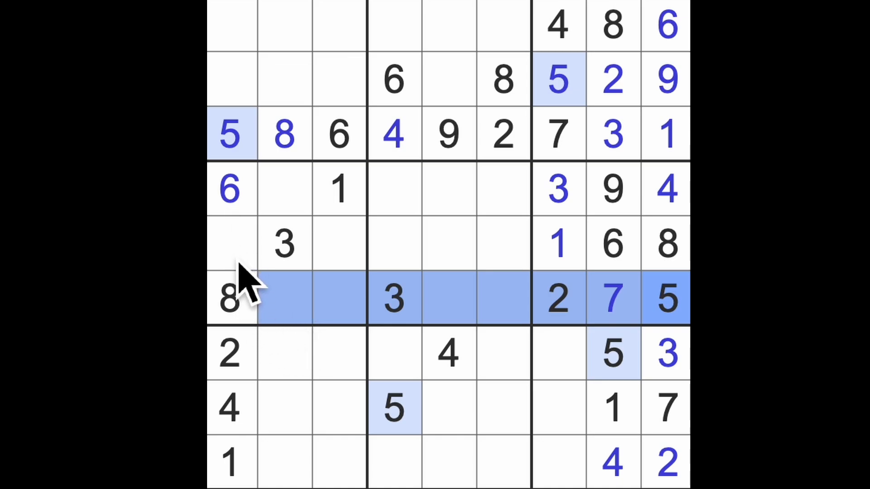
mouse_move(293, 311)
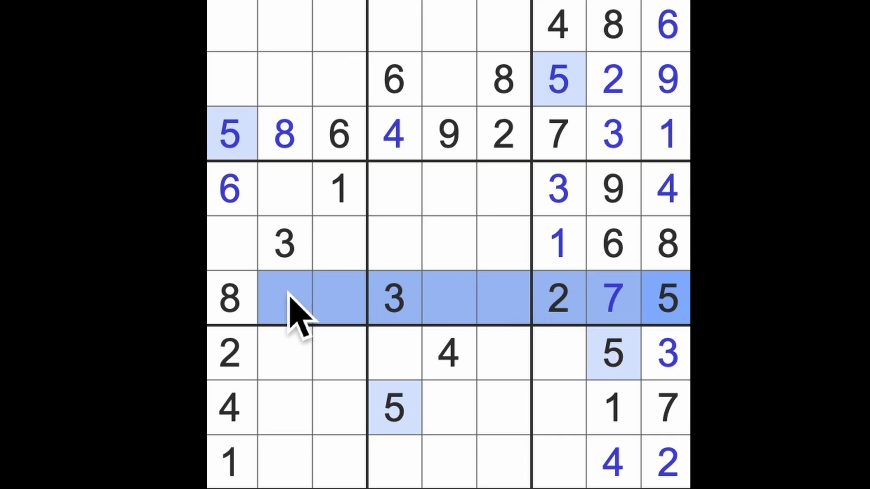
mouse_move(333, 250)
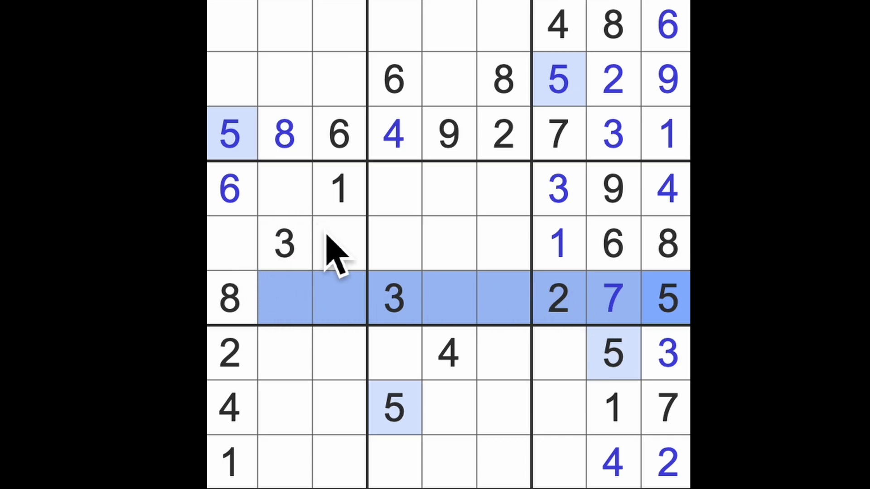
mouse_move(266, 283)
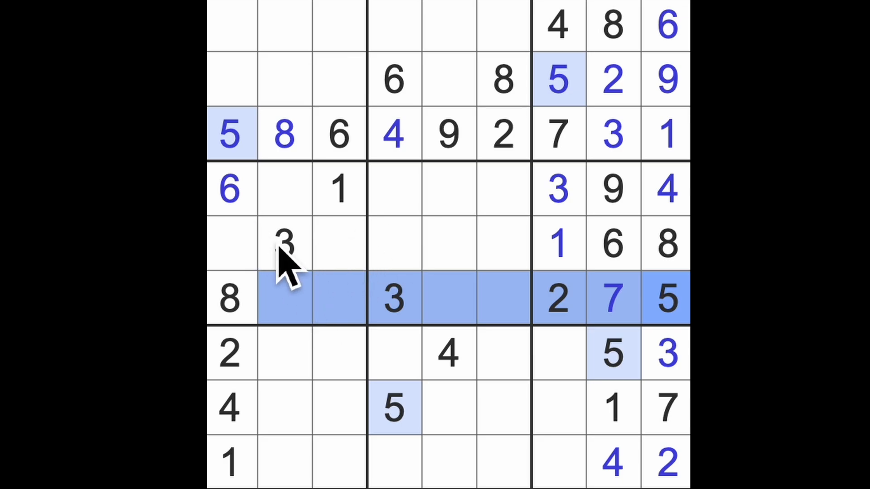
mouse_move(283, 350)
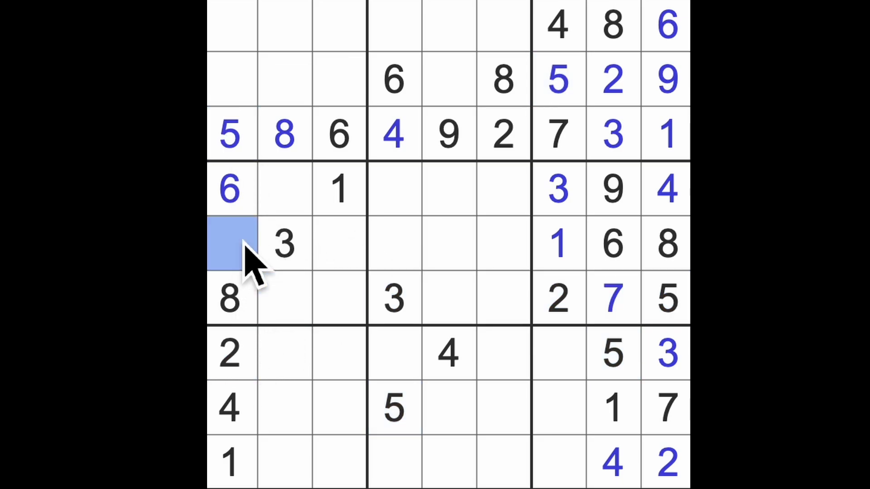
- Enter 7 in row 5 column 1, left of the 3
type("7")
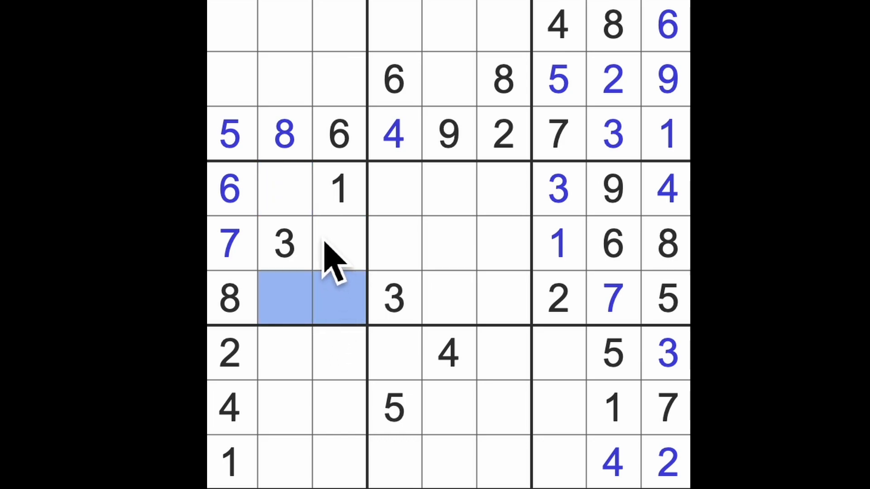
left_click(338, 244)
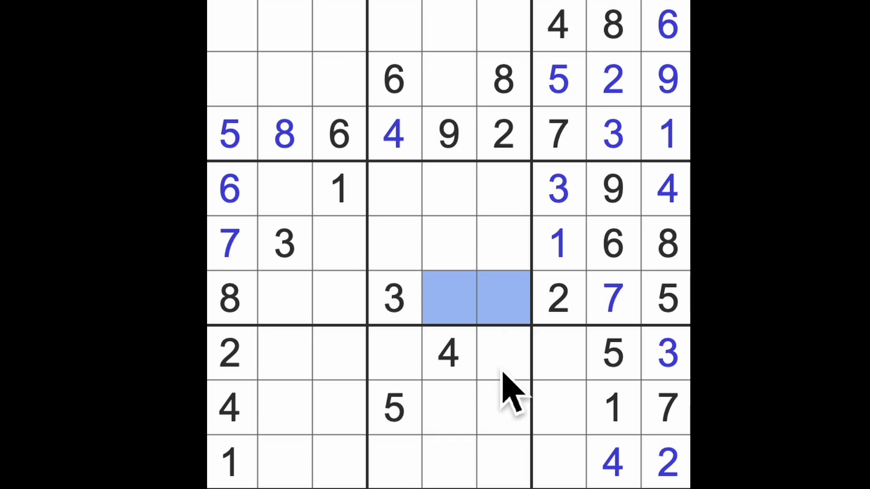
mouse_move(471, 382)
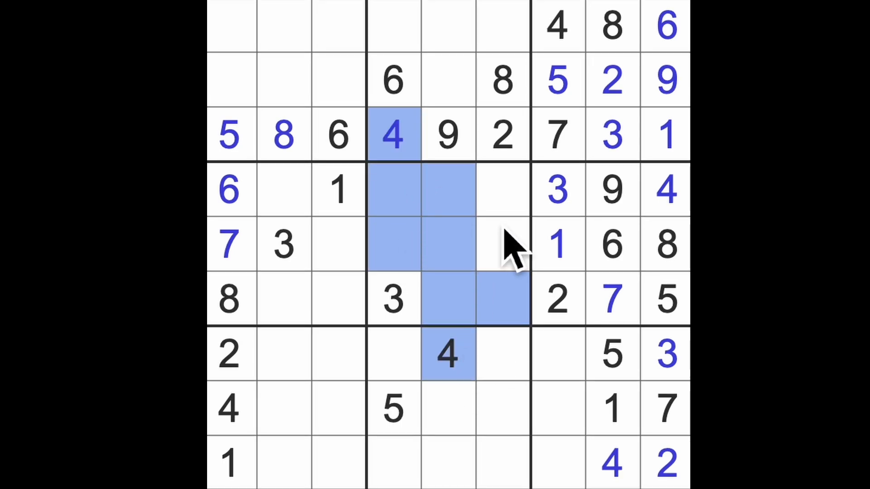
- Enter 4 at row 5 column 6 and 9 at row 5 column 4 in the centre box
left_click(502, 243)
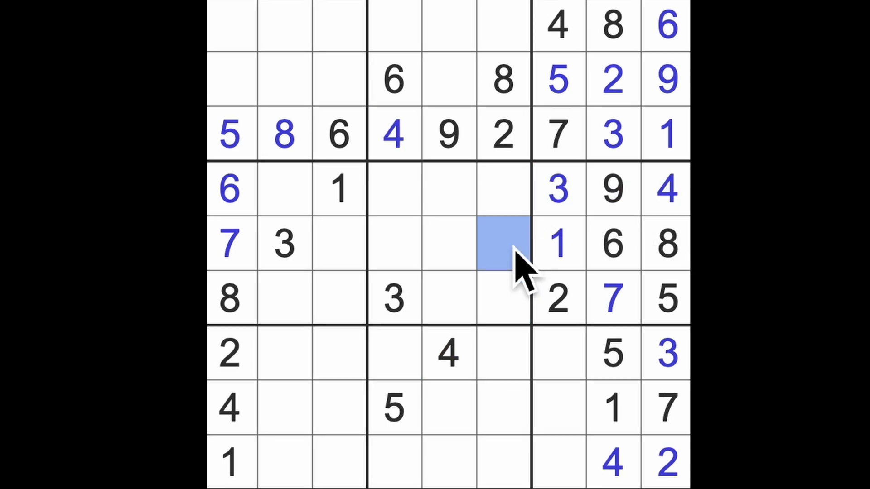
type("4")
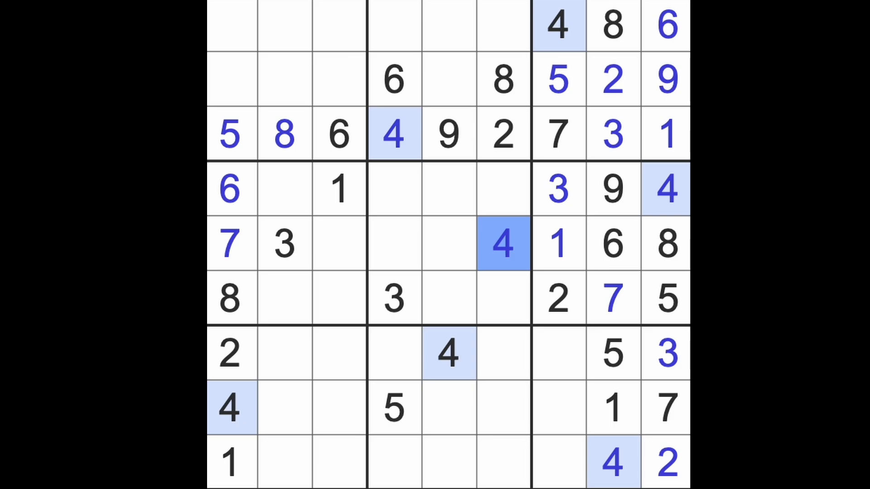
left_click(284, 298)
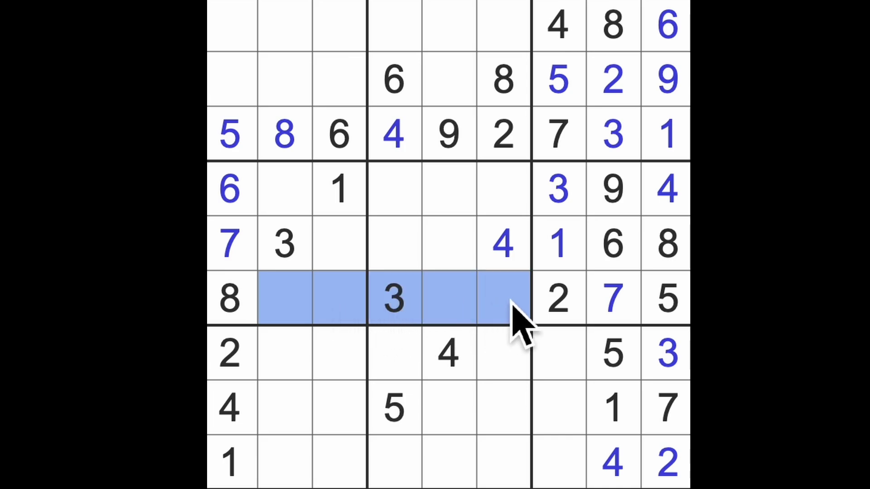
left_click(613, 188)
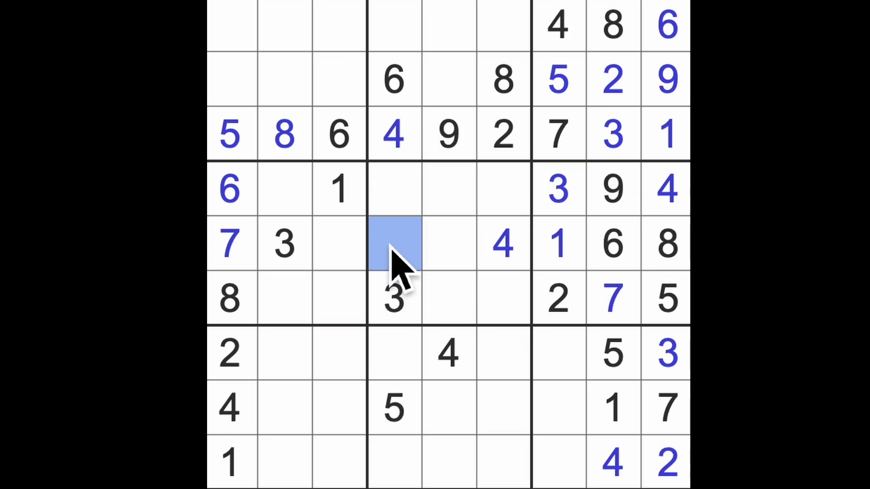
type("9")
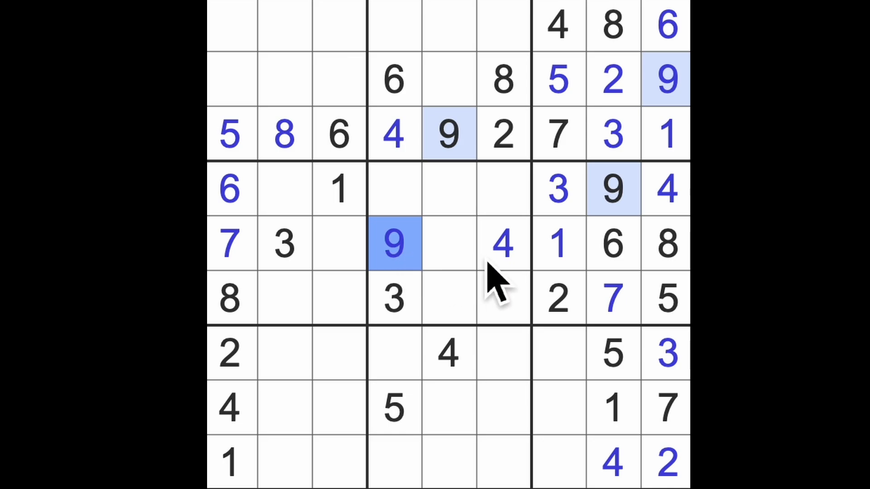
mouse_move(350, 266)
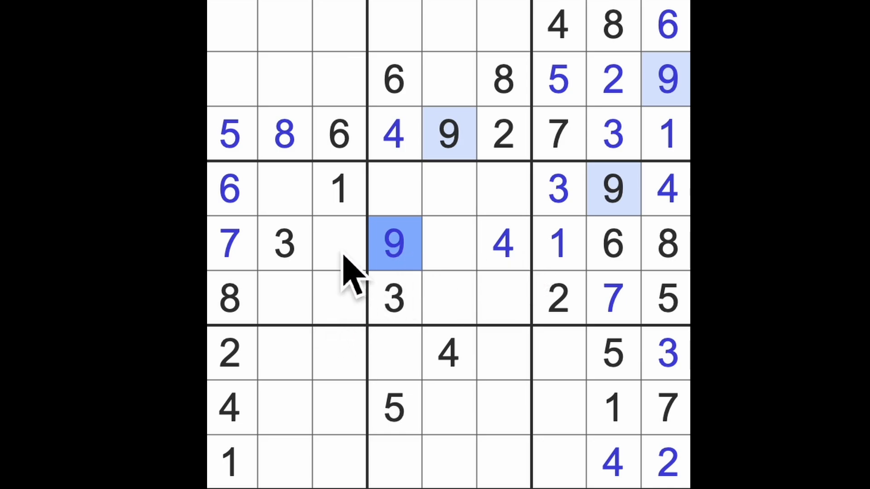
mouse_move(338, 250)
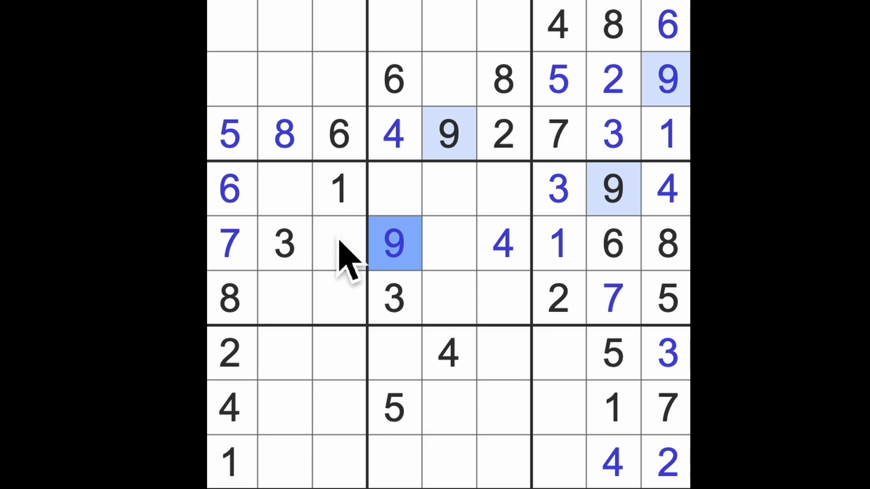
mouse_move(433, 272)
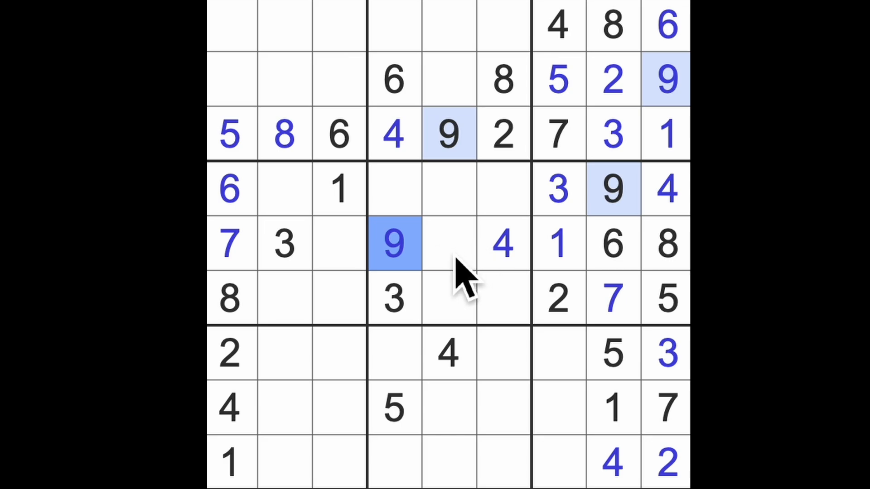
mouse_move(471, 288)
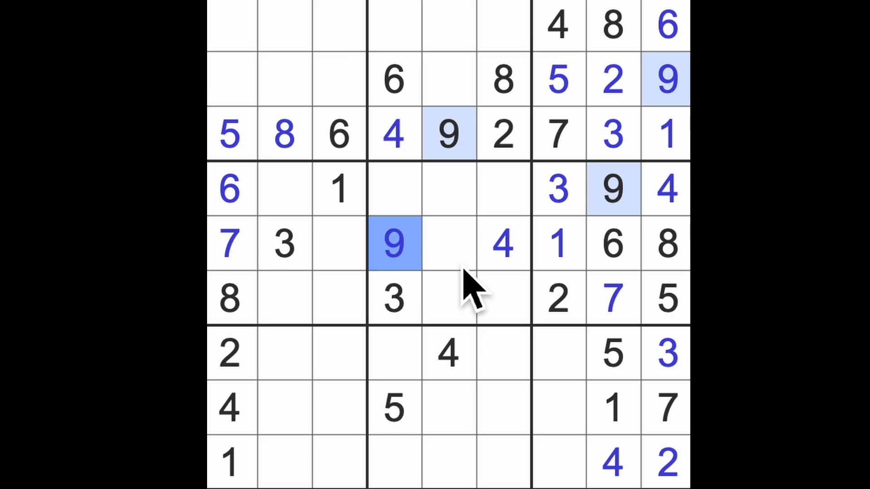
mouse_move(516, 328)
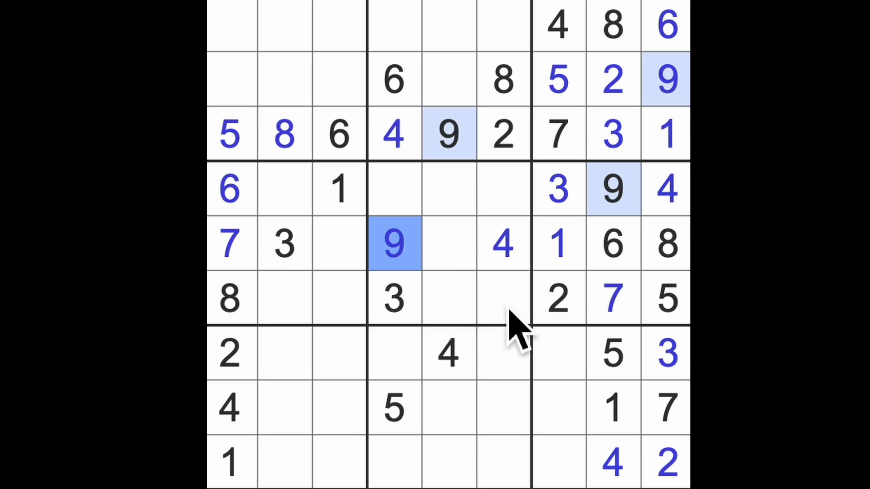
mouse_move(527, 338)
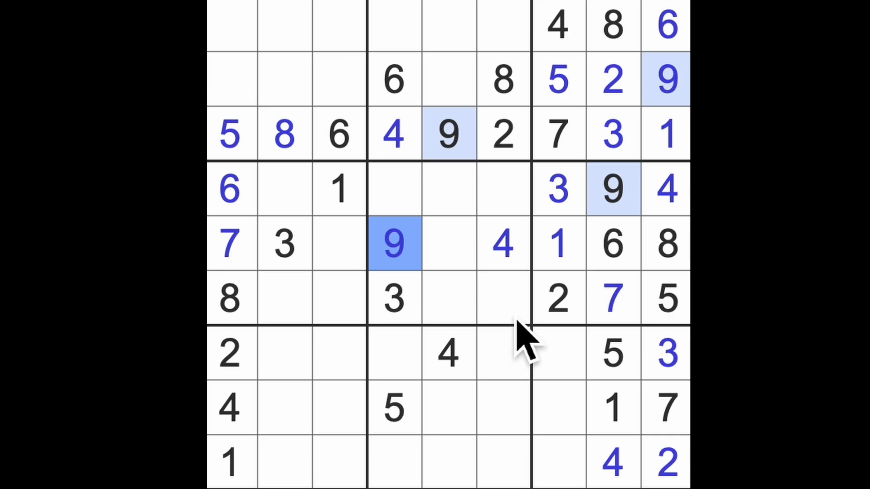
mouse_move(508, 414)
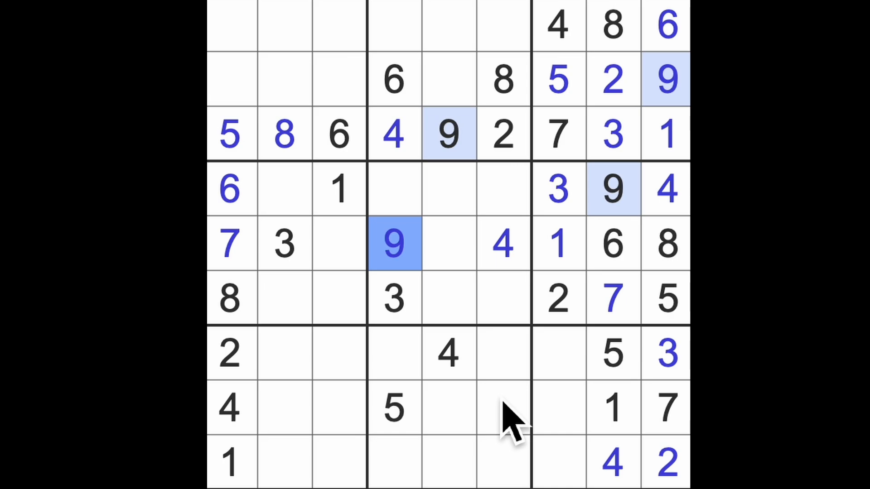
mouse_move(561, 382)
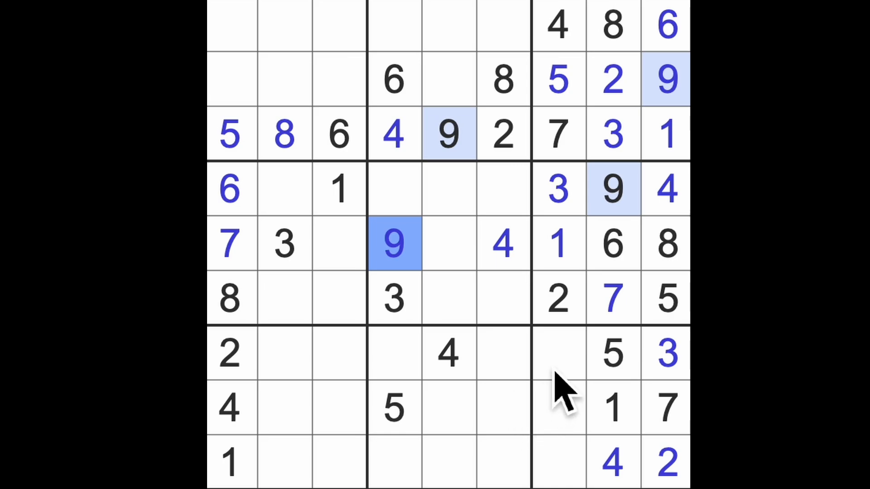
mouse_move(535, 439)
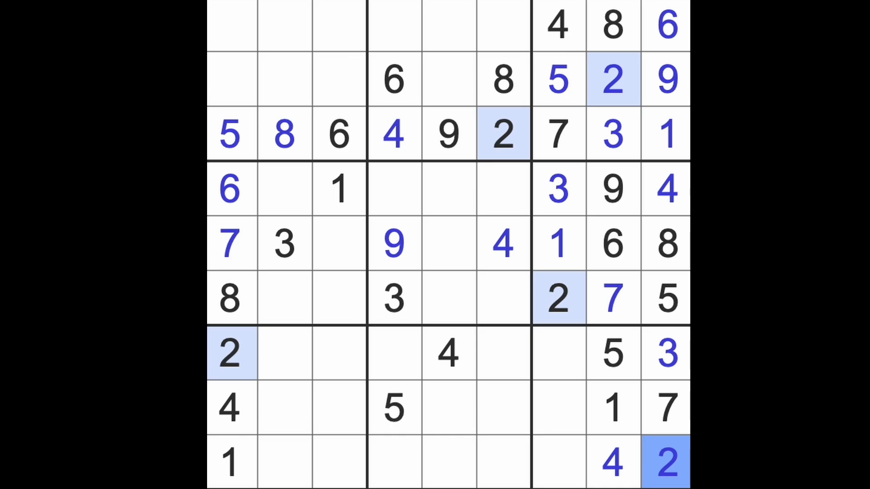
- Enter 2 at row 4 column 4 and another 2 at row 8 column 5
left_click(447, 462)
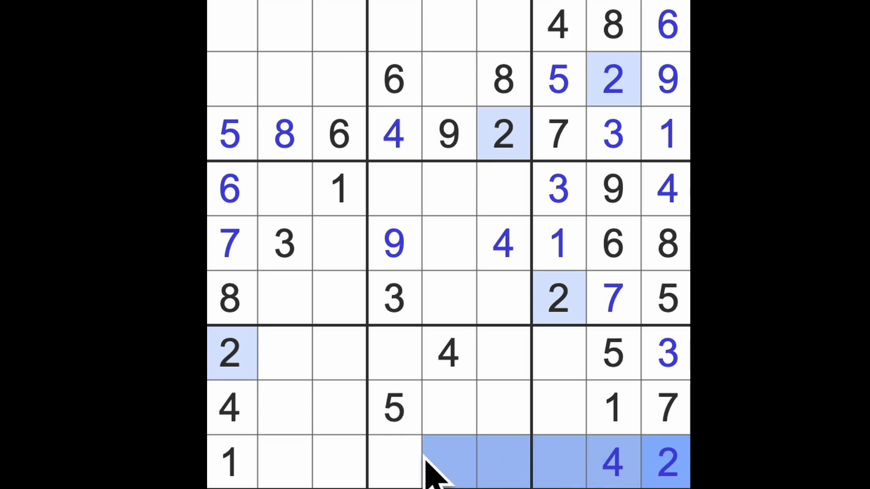
left_click(502, 135)
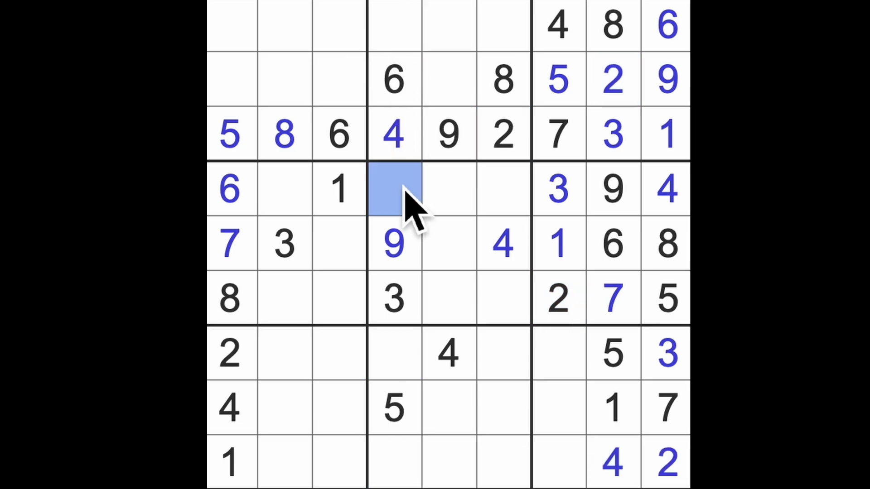
type("2")
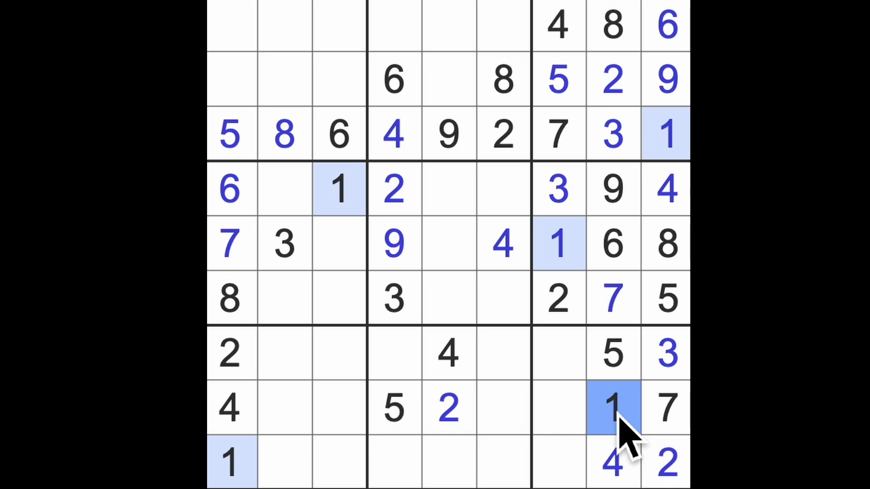
mouse_move(433, 421)
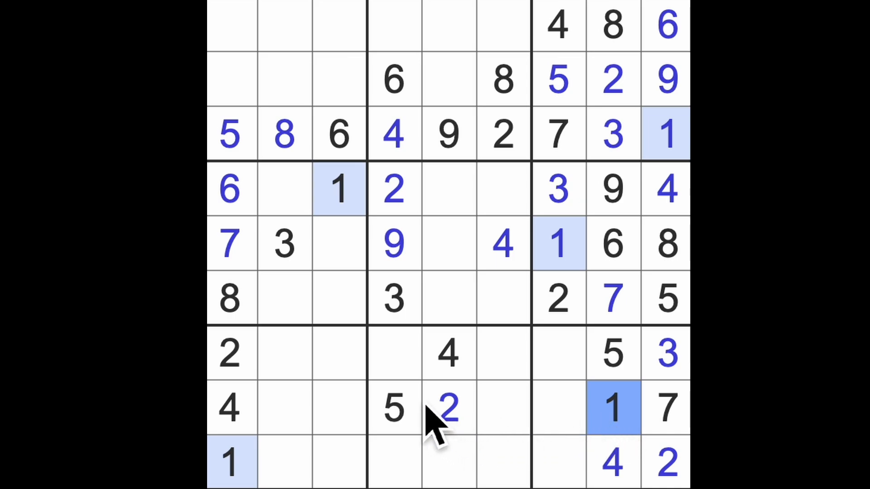
mouse_move(533, 117)
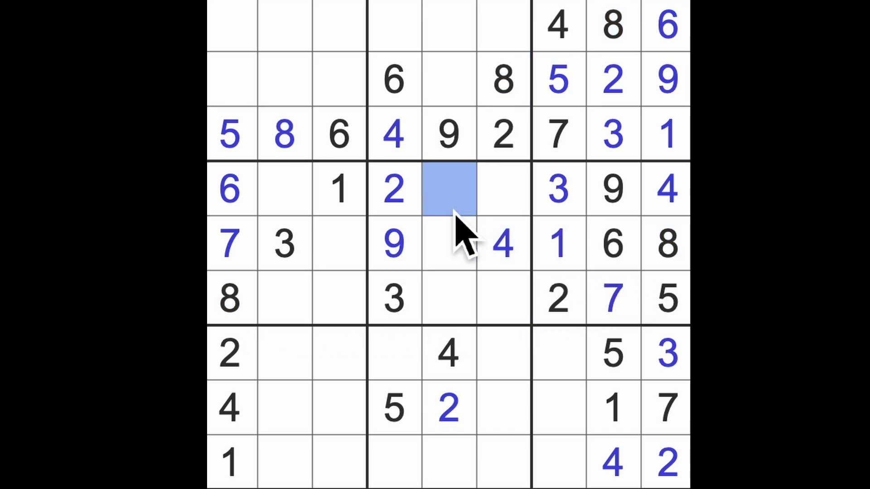
- Complete row four with 8, 5 and 7, then enter 2 at row 5 column 3
type("8")
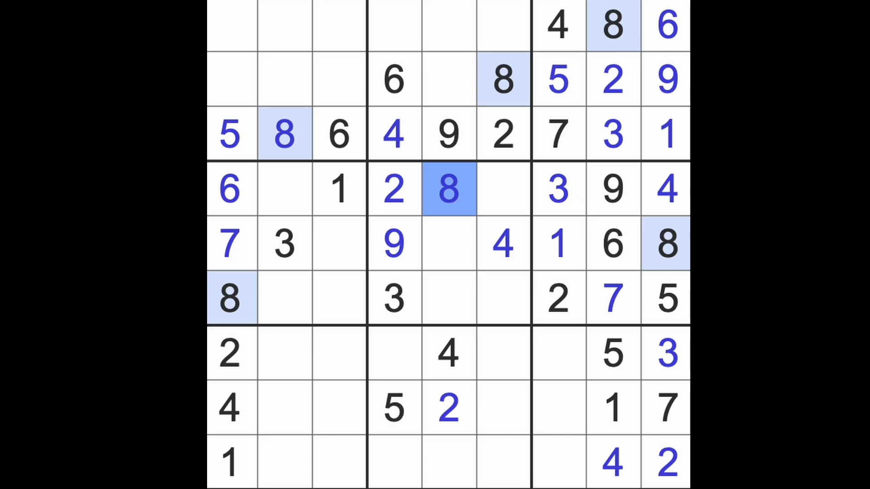
mouse_move(271, 278)
type("5")
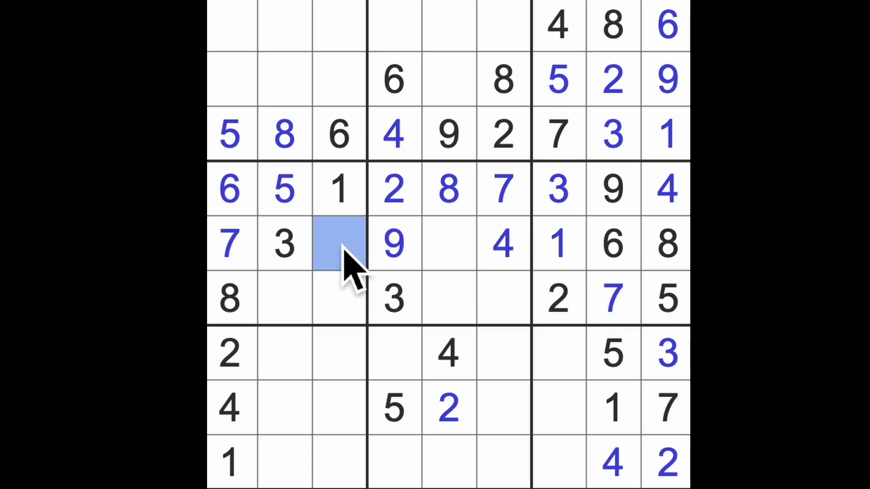
type("2")
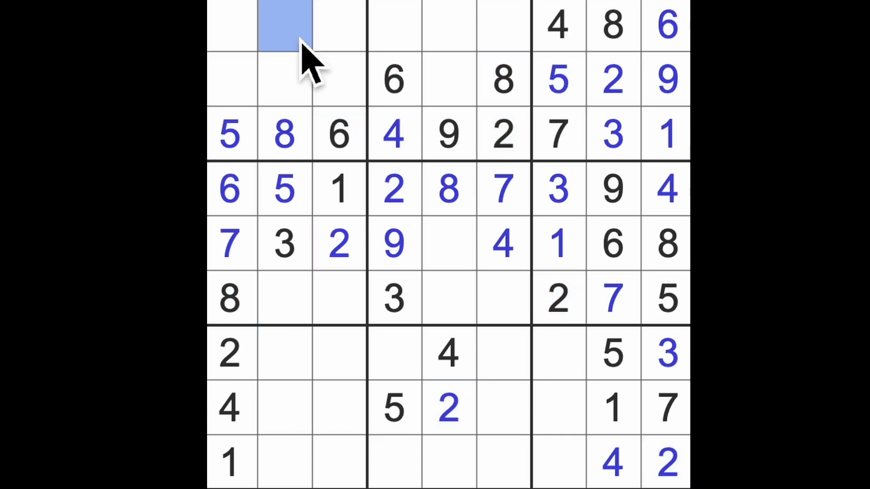
- Fill the top-left box's empty cells with 9, 7, 3 and 4
type("2")
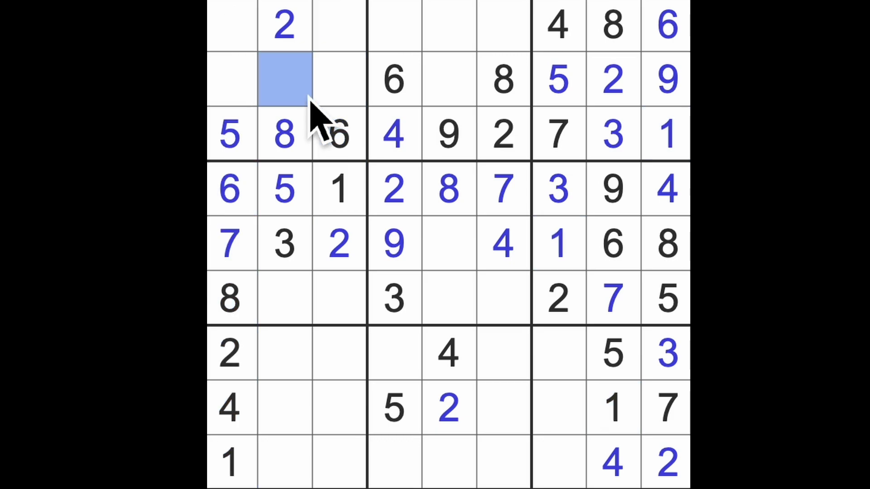
type("1")
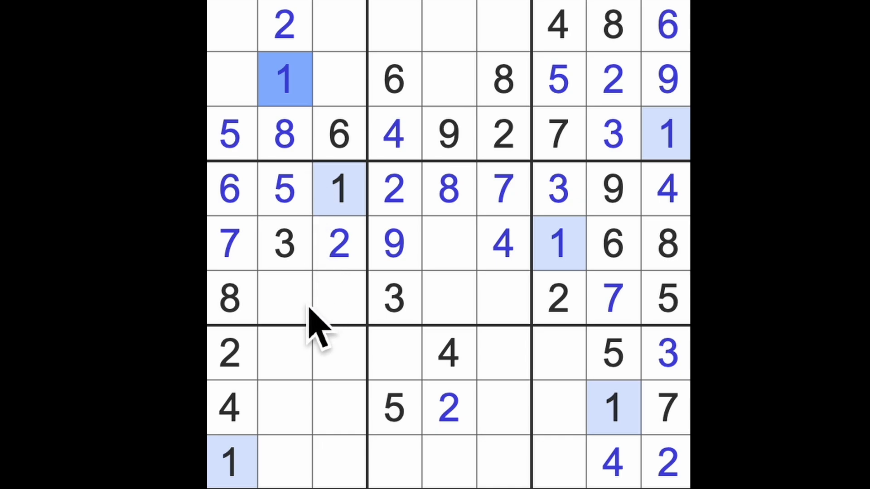
mouse_move(310, 333)
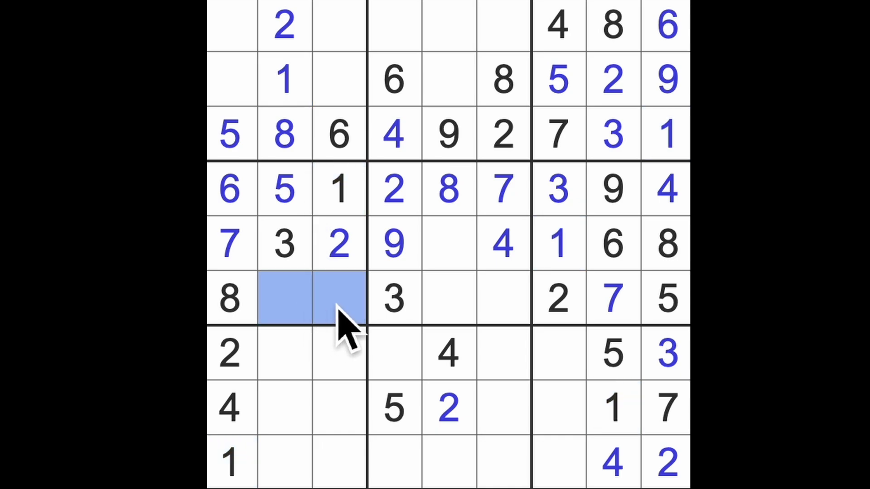
mouse_move(333, 327)
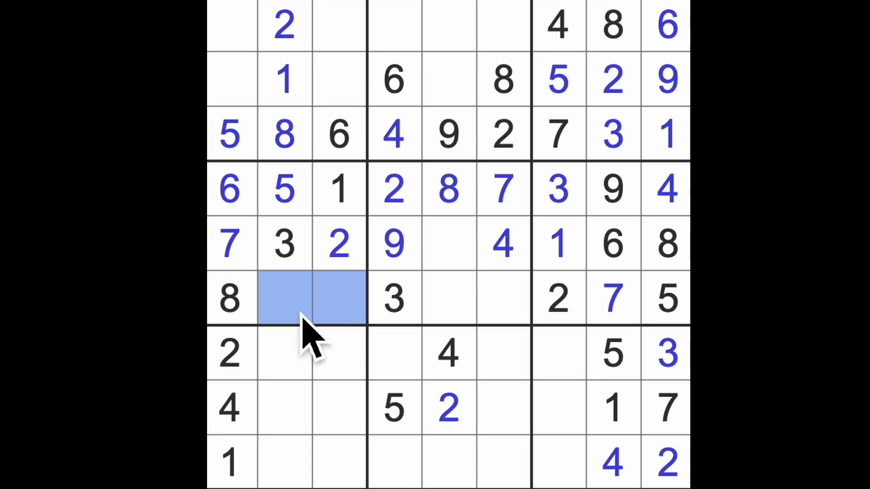
mouse_move(348, 333)
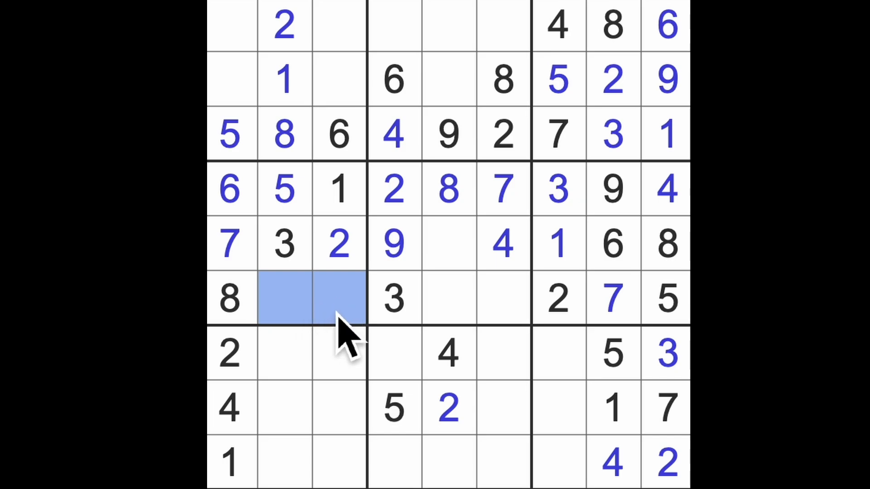
mouse_move(327, 271)
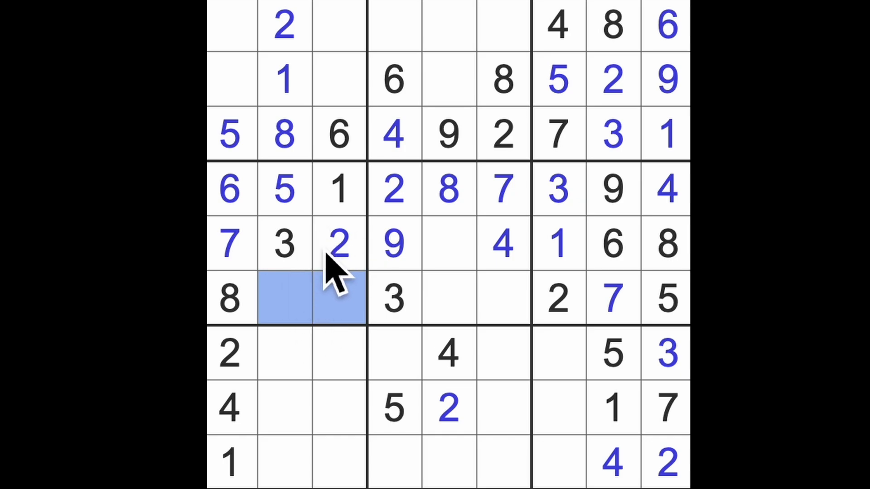
mouse_move(338, 338)
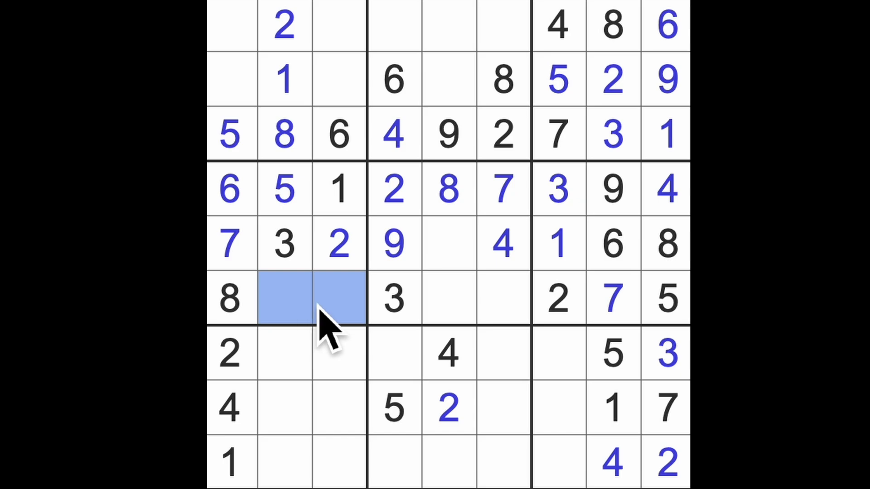
mouse_move(347, 327)
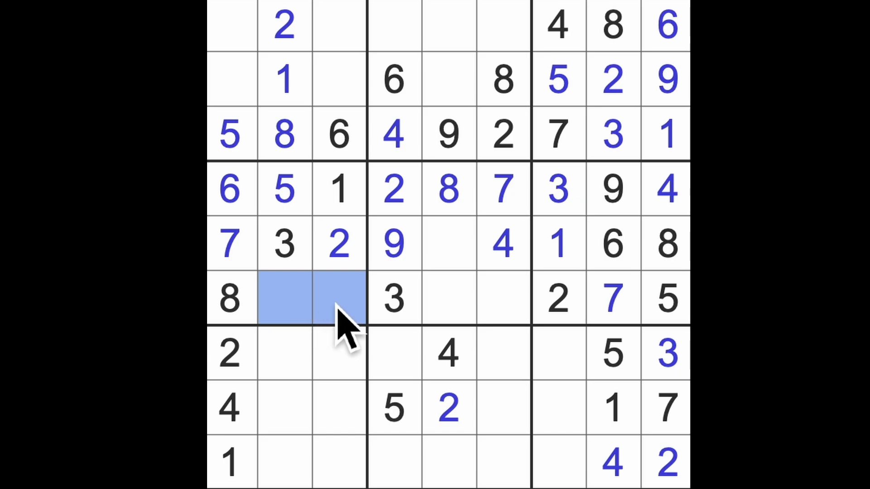
mouse_move(332, 328)
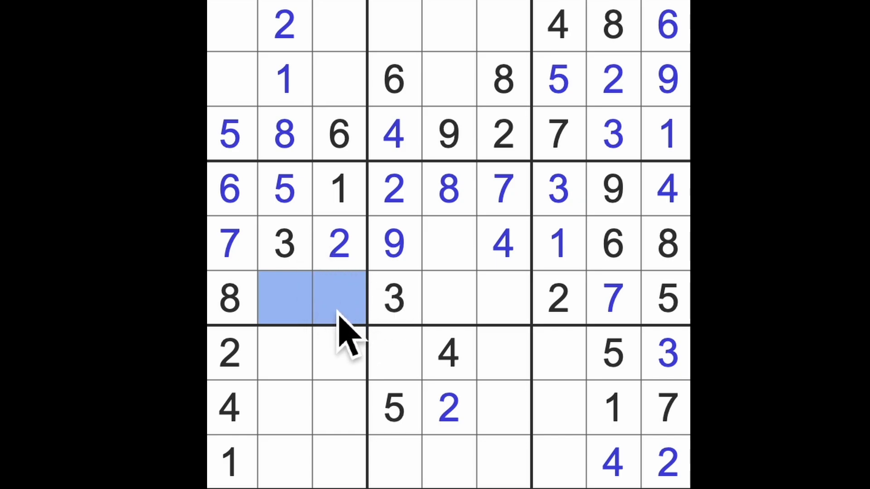
left_click(448, 298)
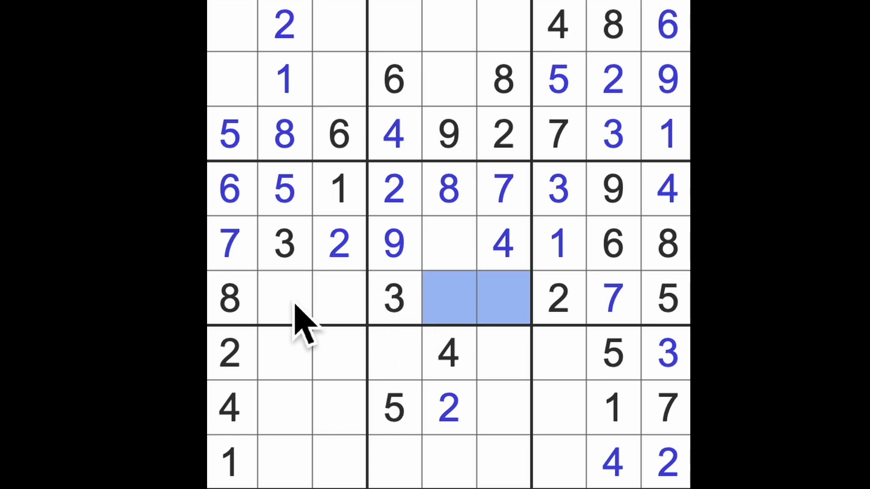
mouse_move(344, 322)
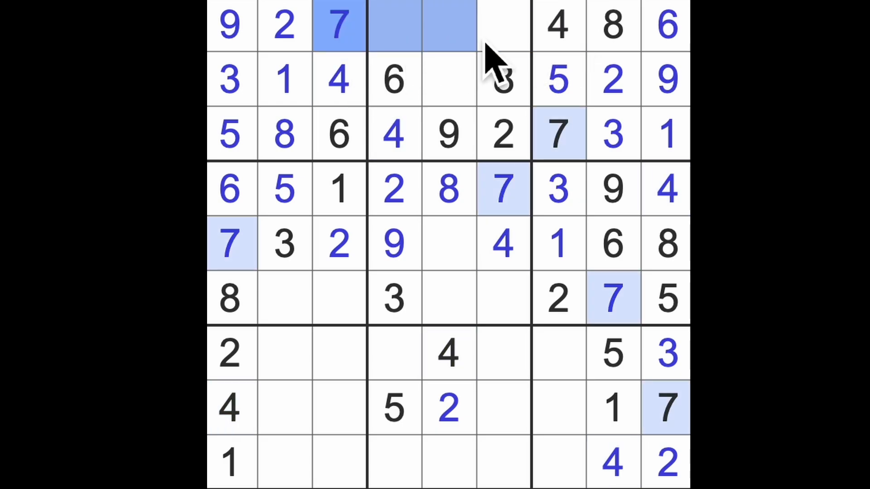
- Fill the remaining top-middle and centre box cells, then enter 6 at row 9 column 5
left_click(446, 80)
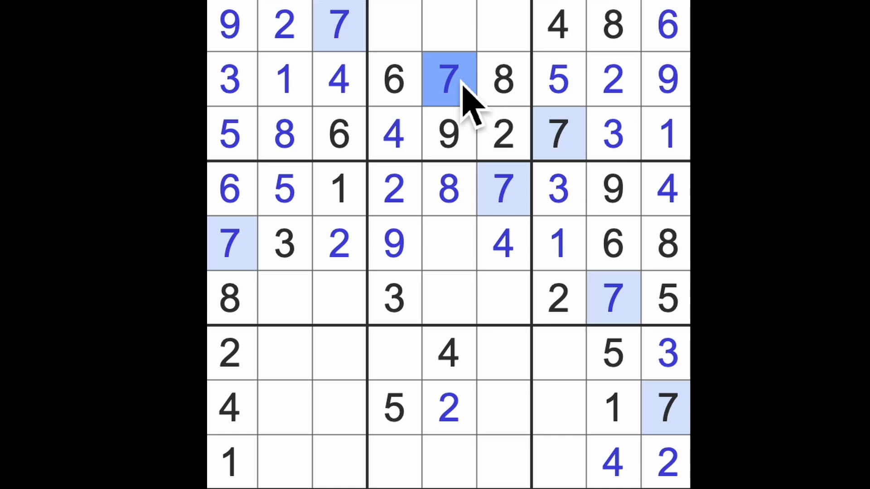
mouse_move(439, 367)
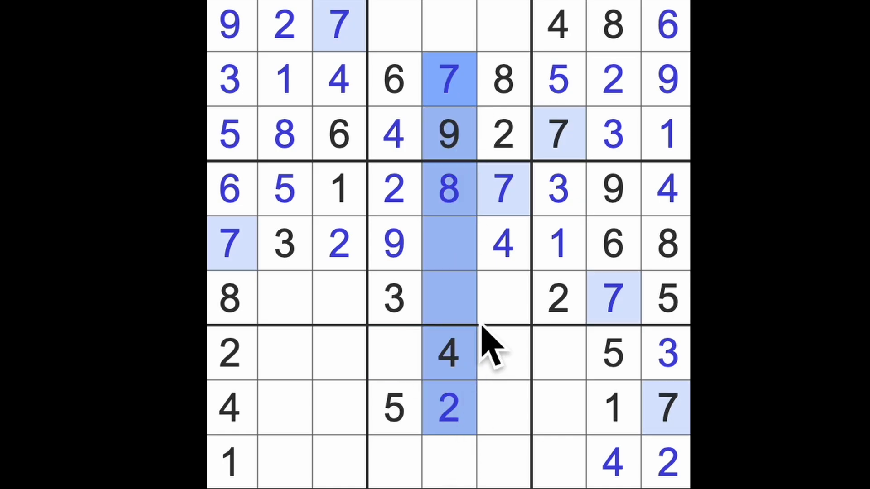
left_click(394, 354)
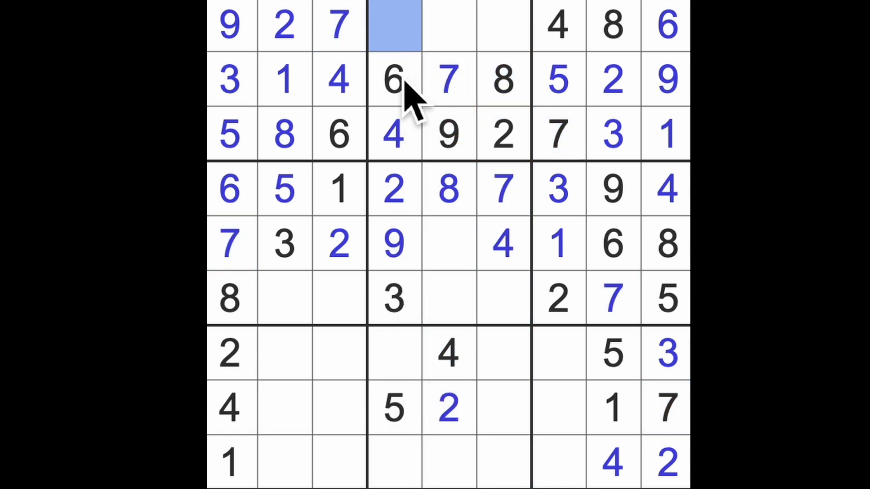
type("1")
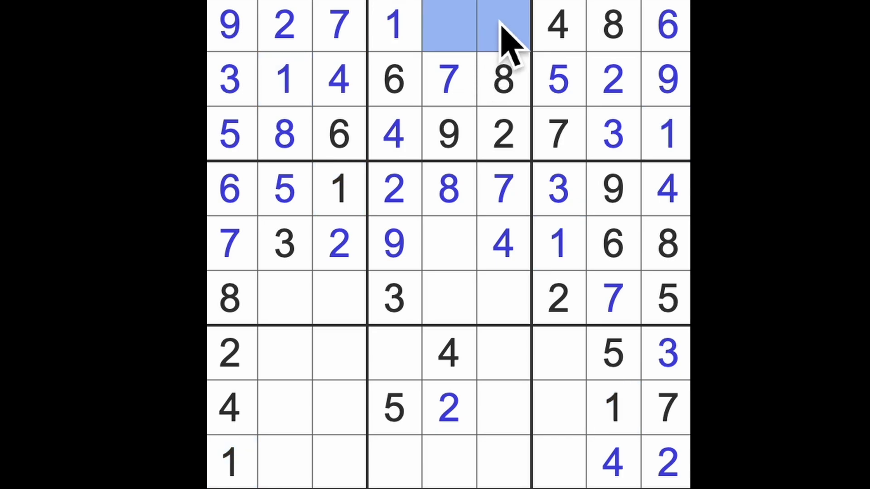
mouse_move(502, 75)
type("5")
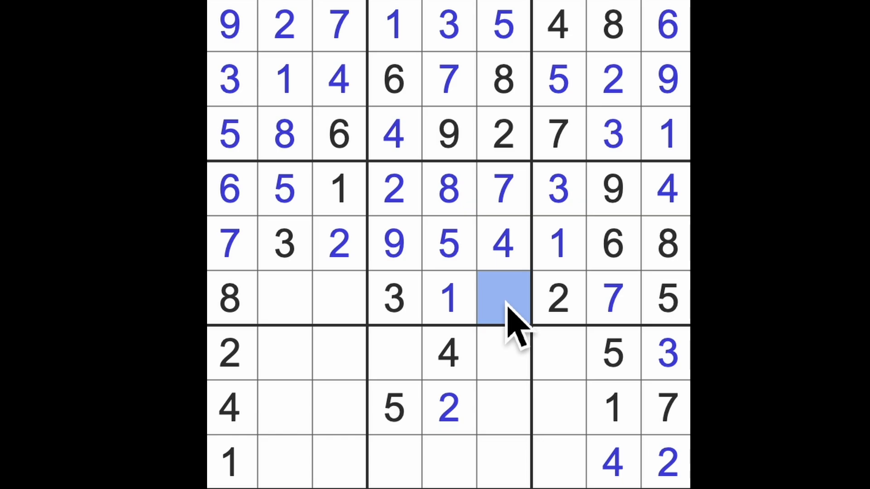
type("6")
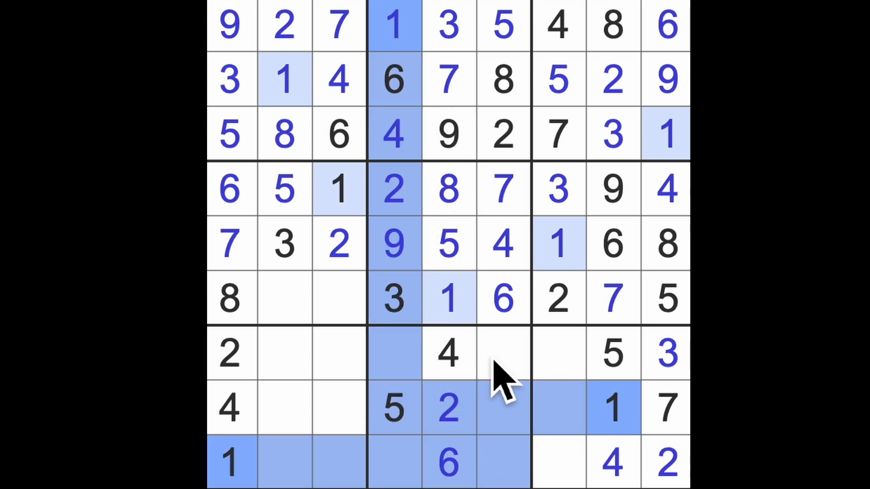
- Enter 9 in the middle-left box and 5 in row 9's third column
left_click(502, 354)
type("1")
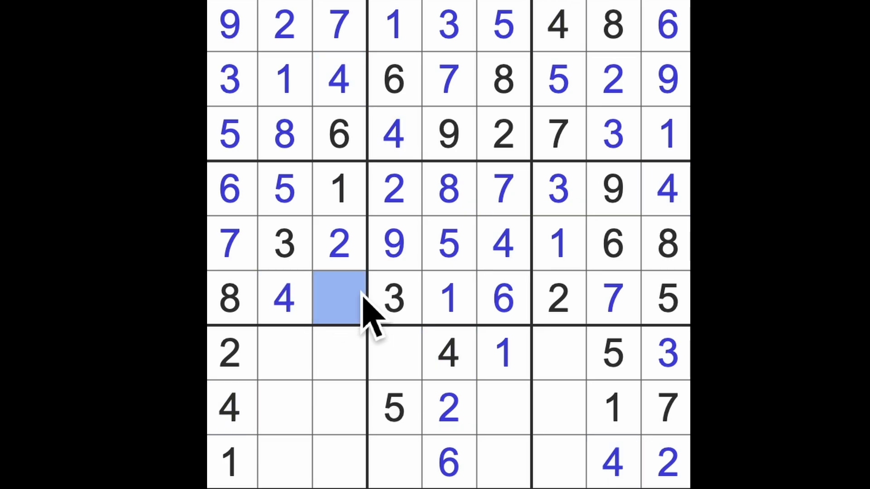
type("9")
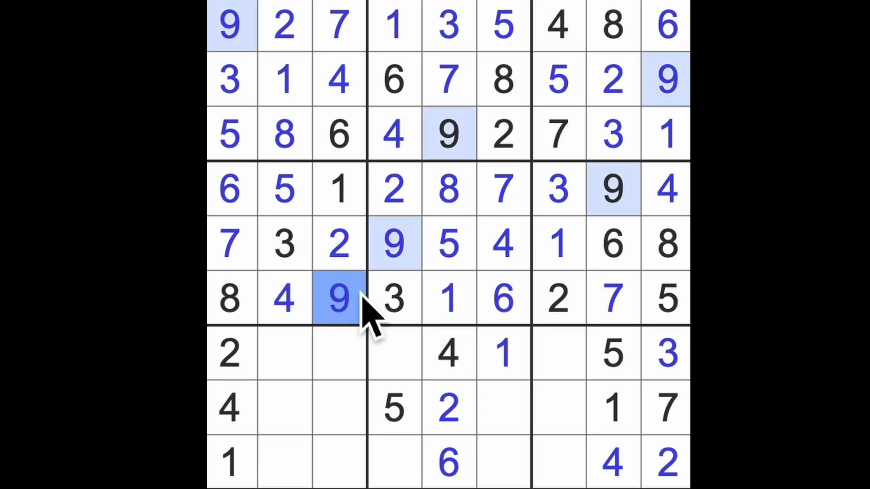
left_click(610, 355)
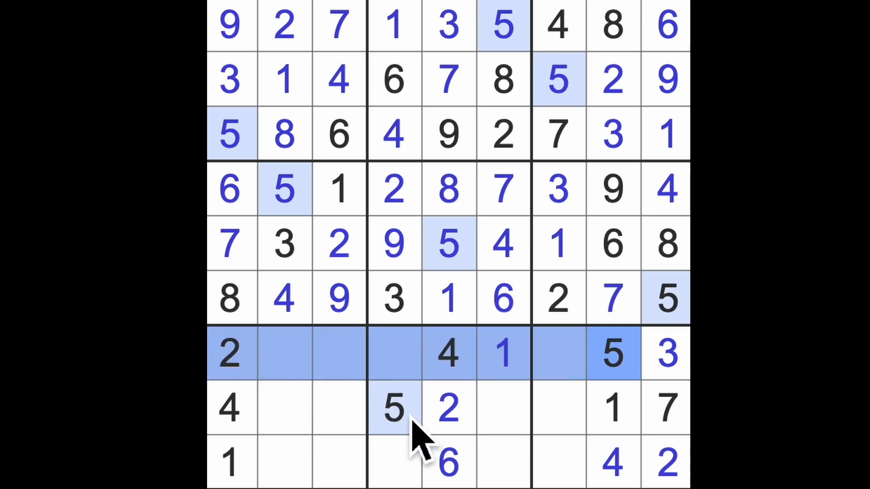
left_click(338, 460)
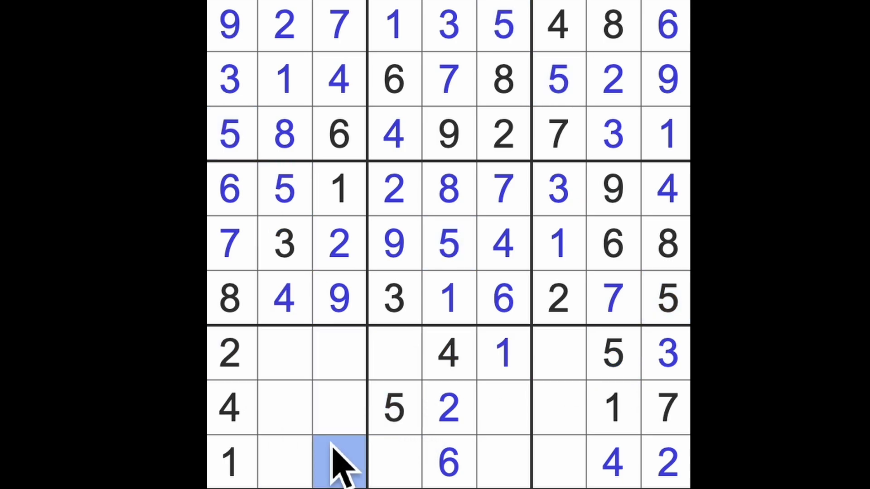
type("5")
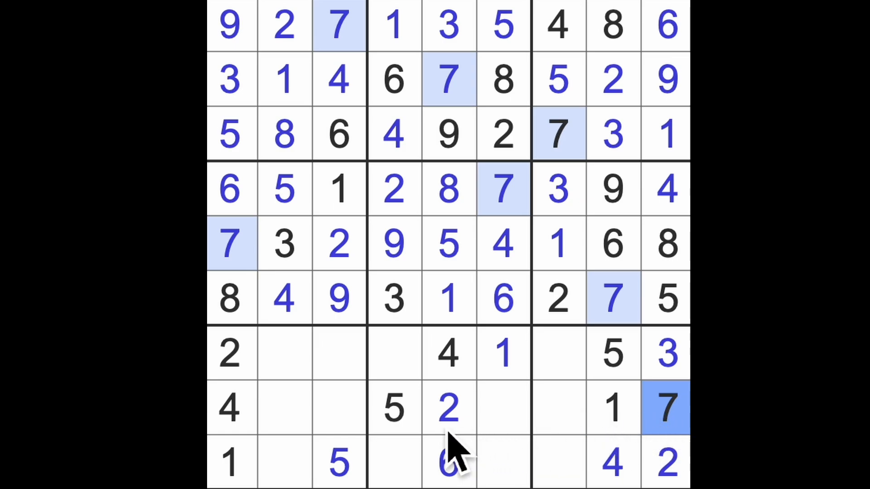
- Highlight the placed 8s and 3s to scan for the next candidates
left_click(665, 244)
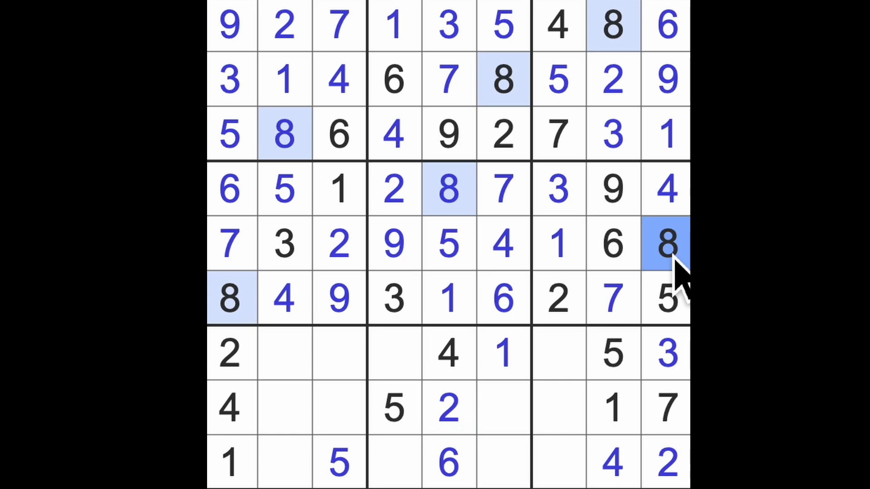
mouse_move(654, 278)
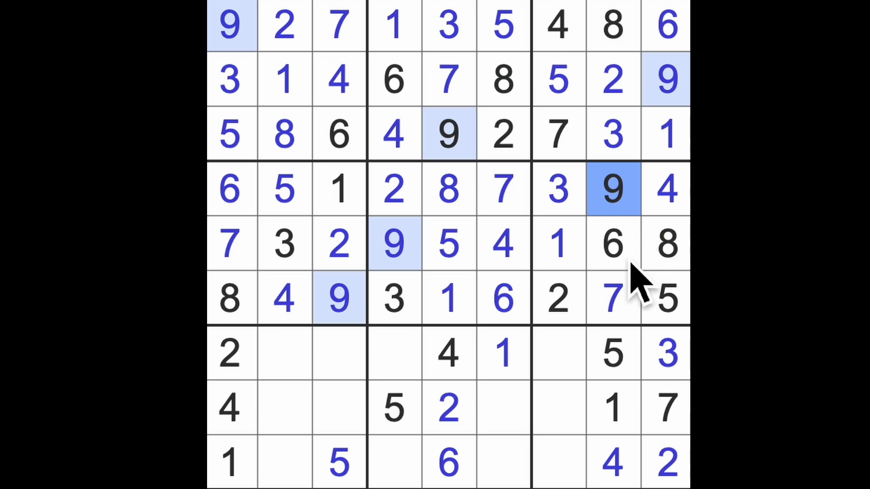
left_click(664, 354)
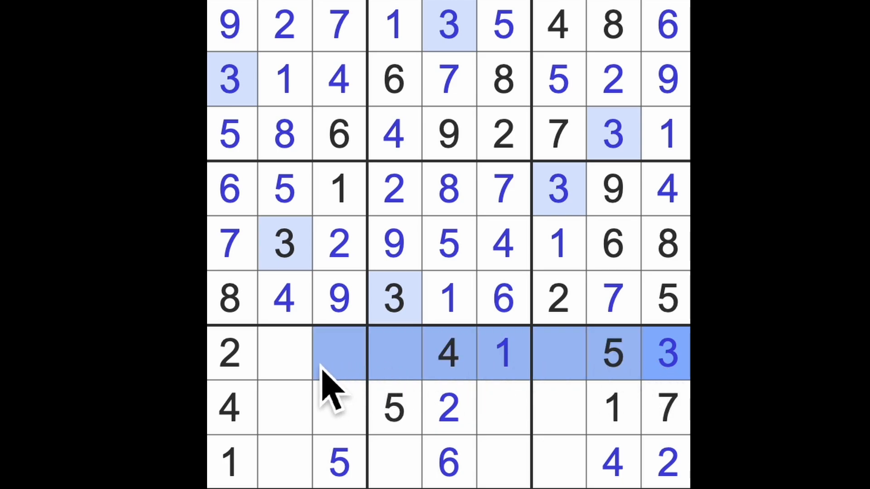
- Select row 8's third cell and check the placed 6s and 8s around it
left_click(338, 408)
type("3")
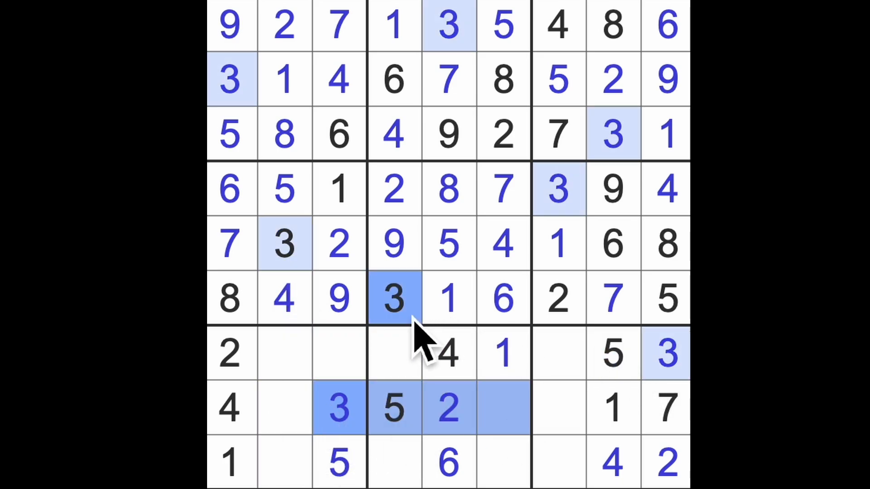
left_click(504, 463)
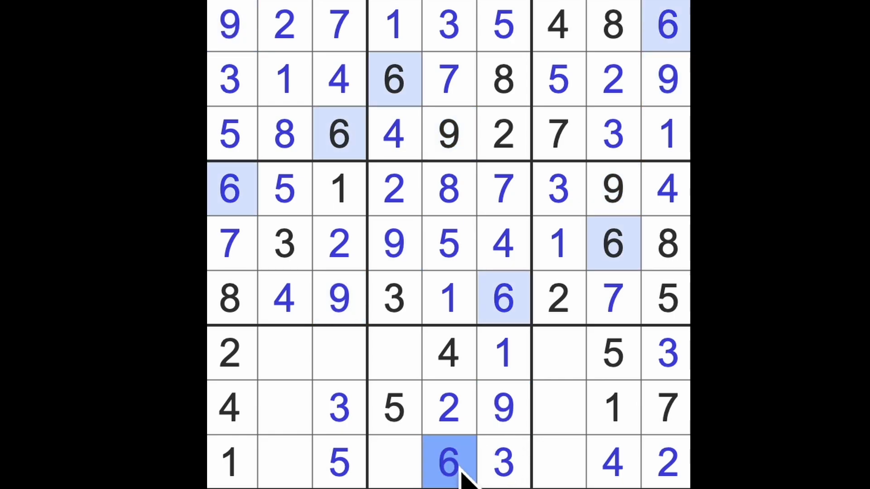
left_click(338, 353)
type("8")
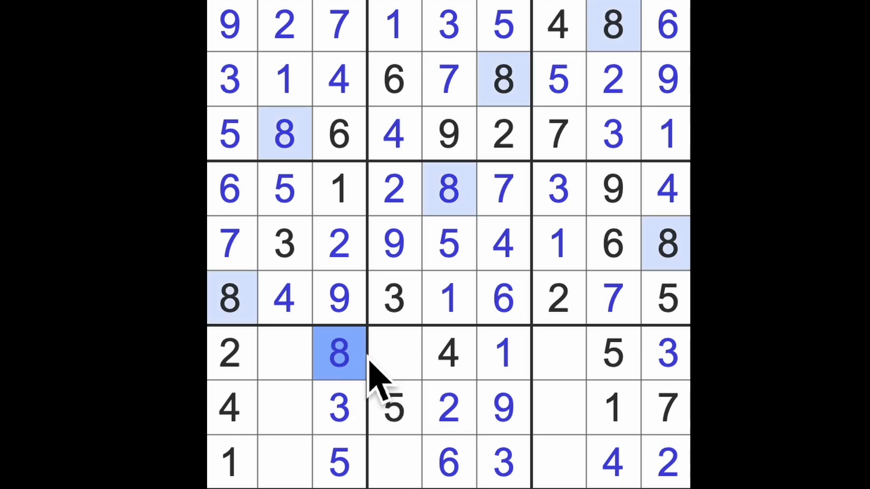
- Select the bottom-right box's row-9 cell, check the 9s, then pick the last bottom-left empty cell
left_click(395, 463)
type("8")
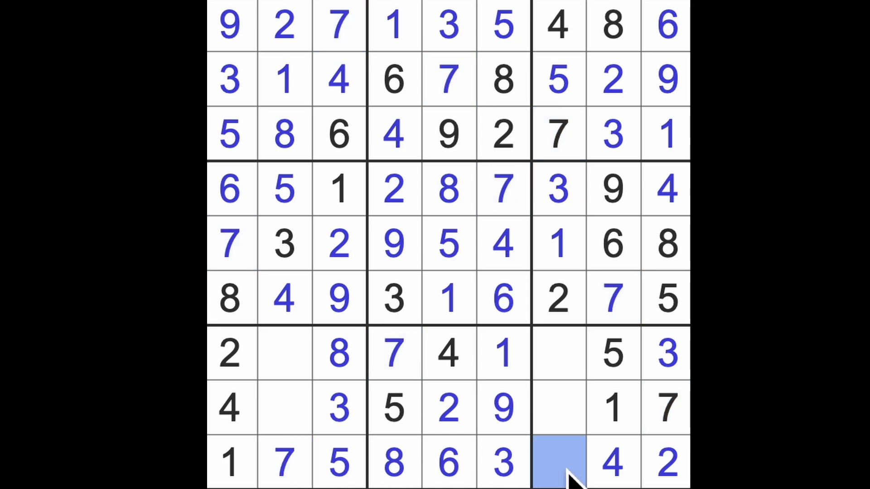
left_click(559, 462)
type("9")
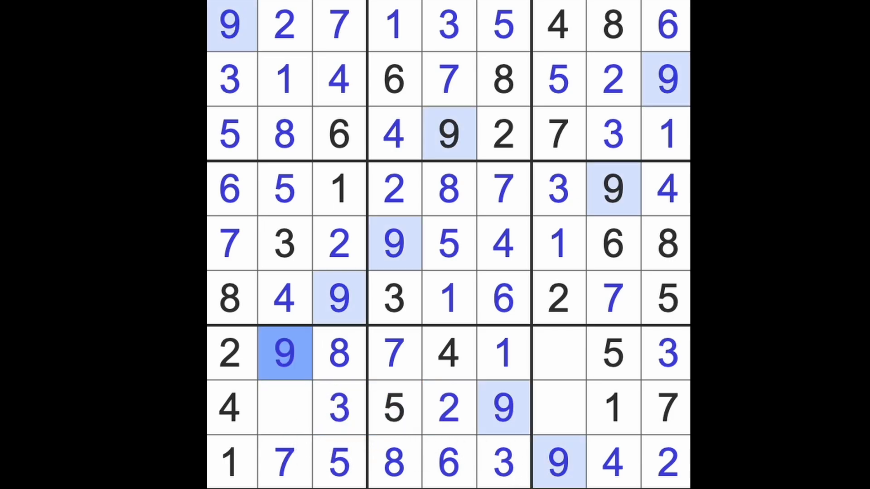
left_click(285, 408)
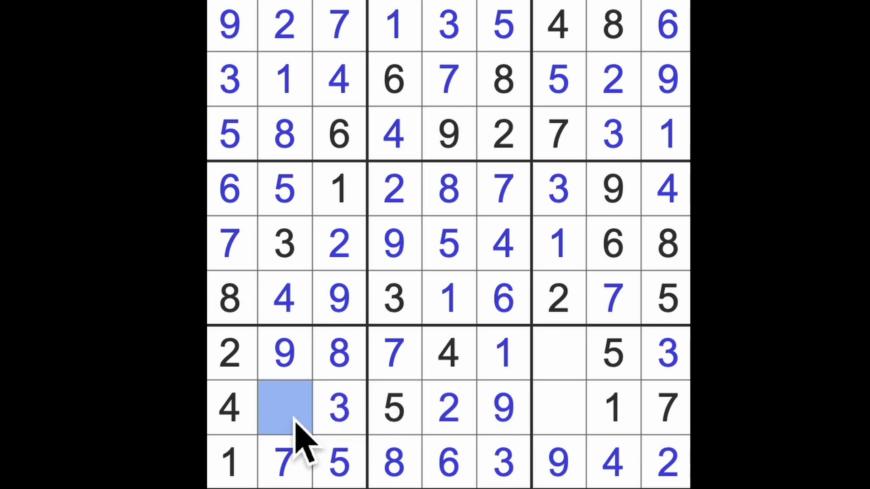